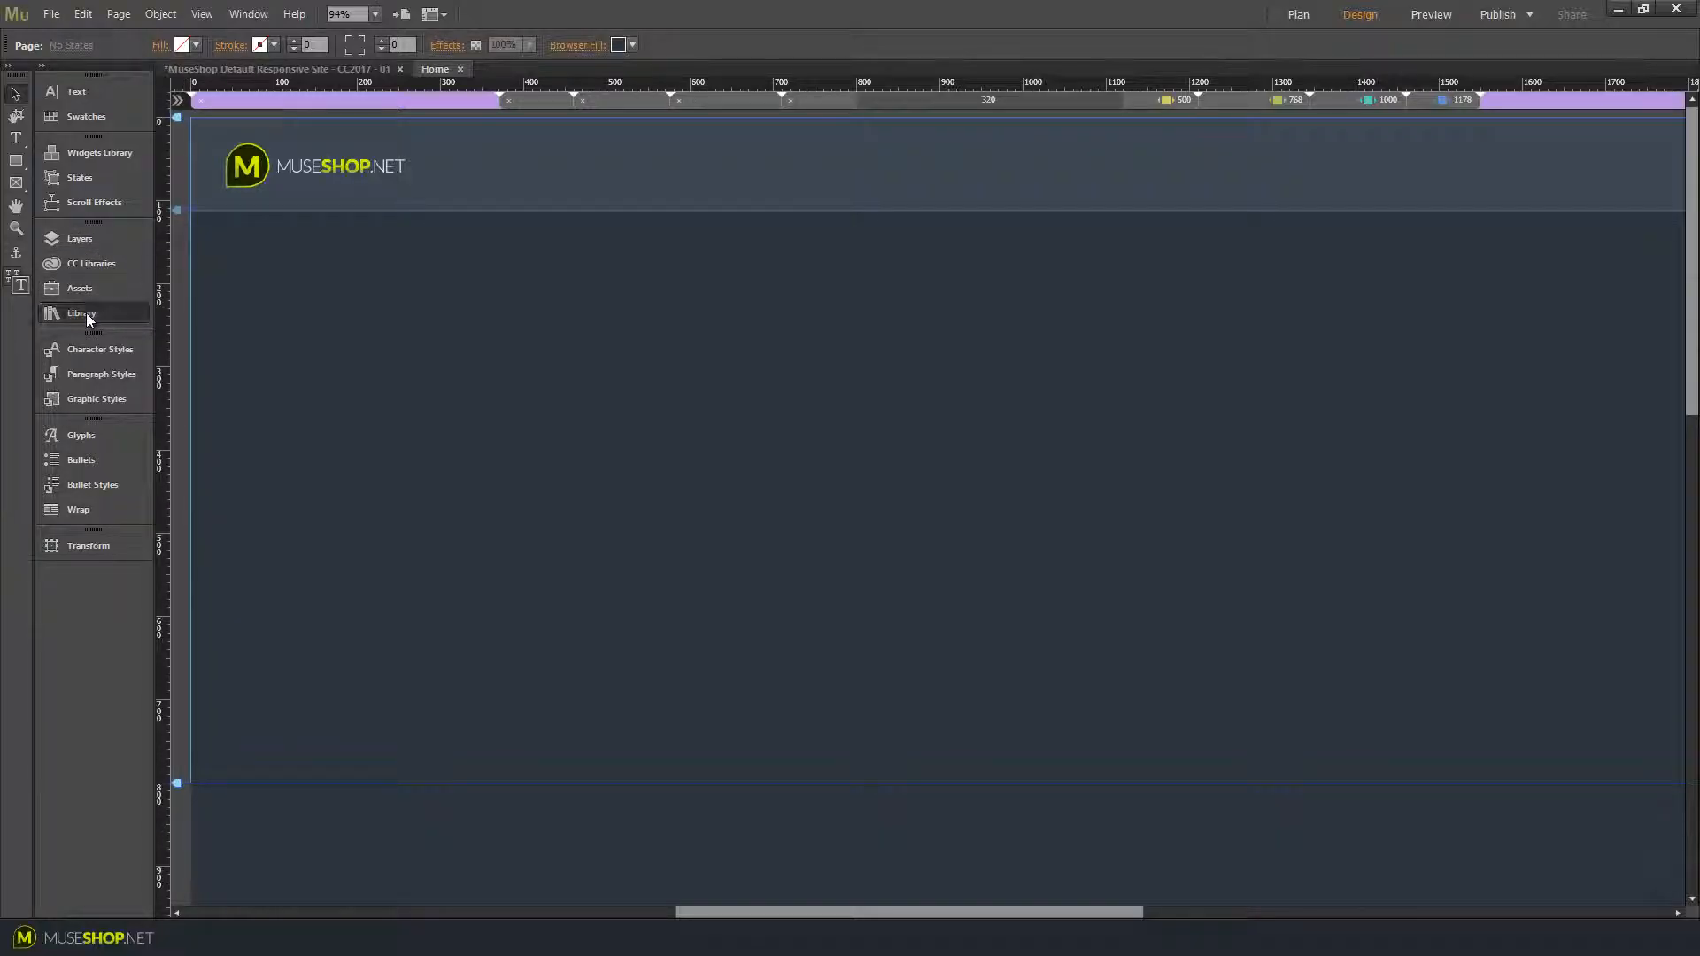
# Place the 3D Parallax Image Hover widget with its sunset image onto the Home page
pyautogui.click(80, 313)
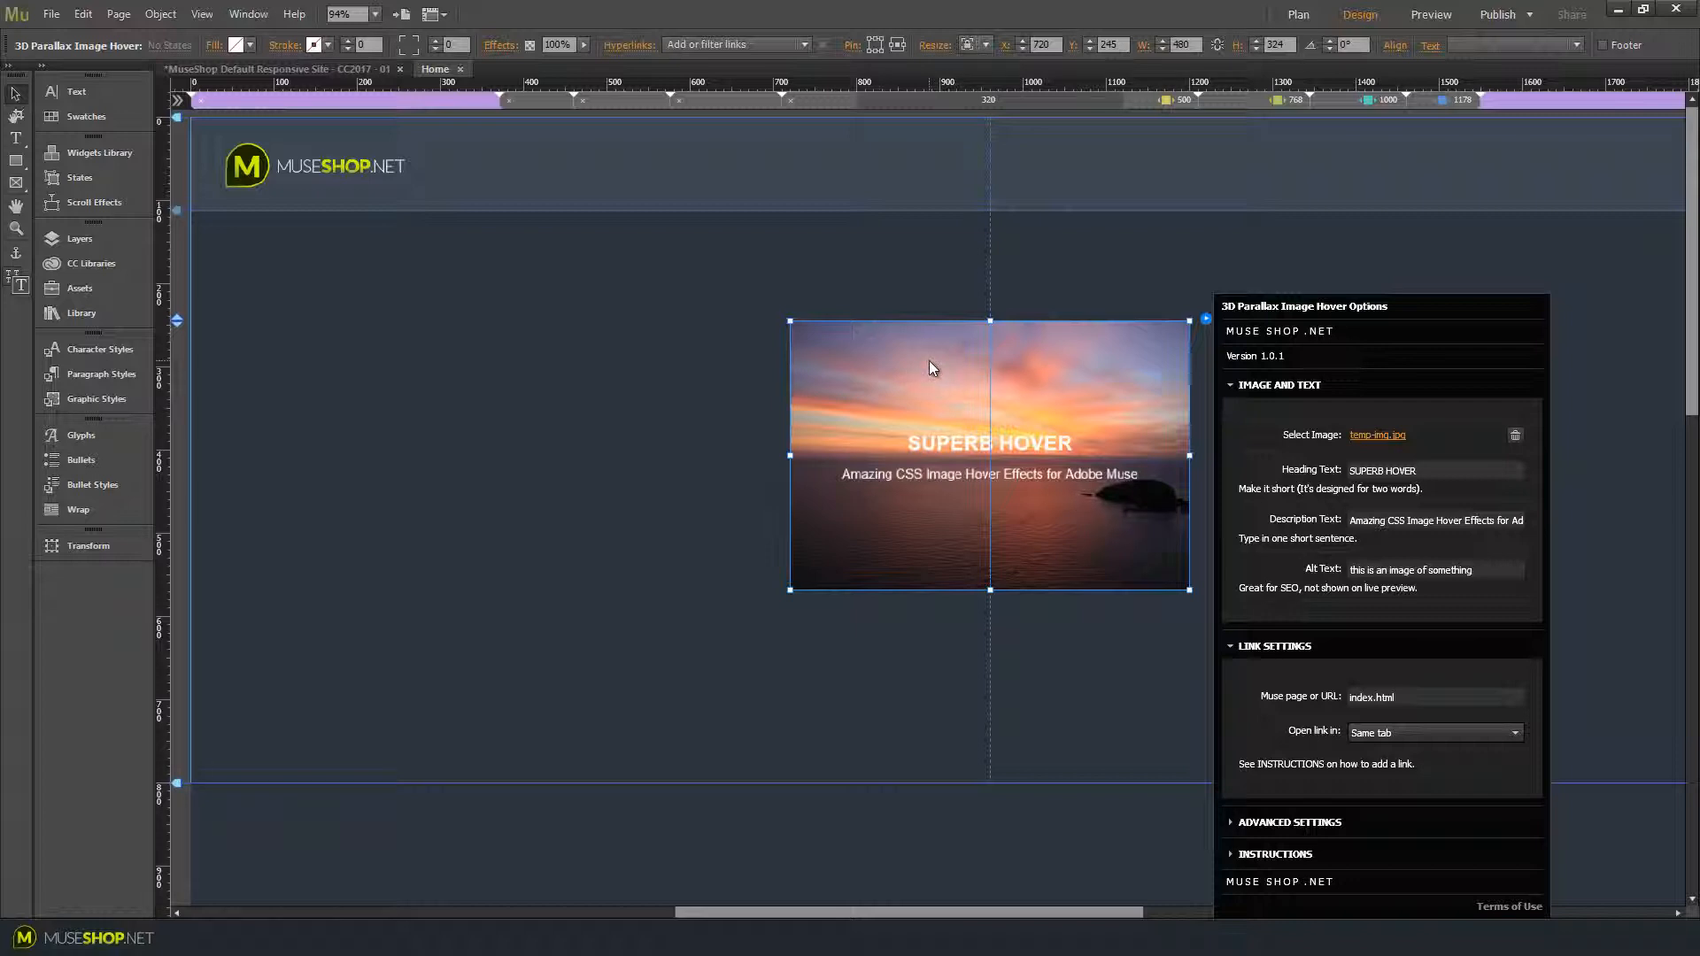
pyautogui.click(50, 13)
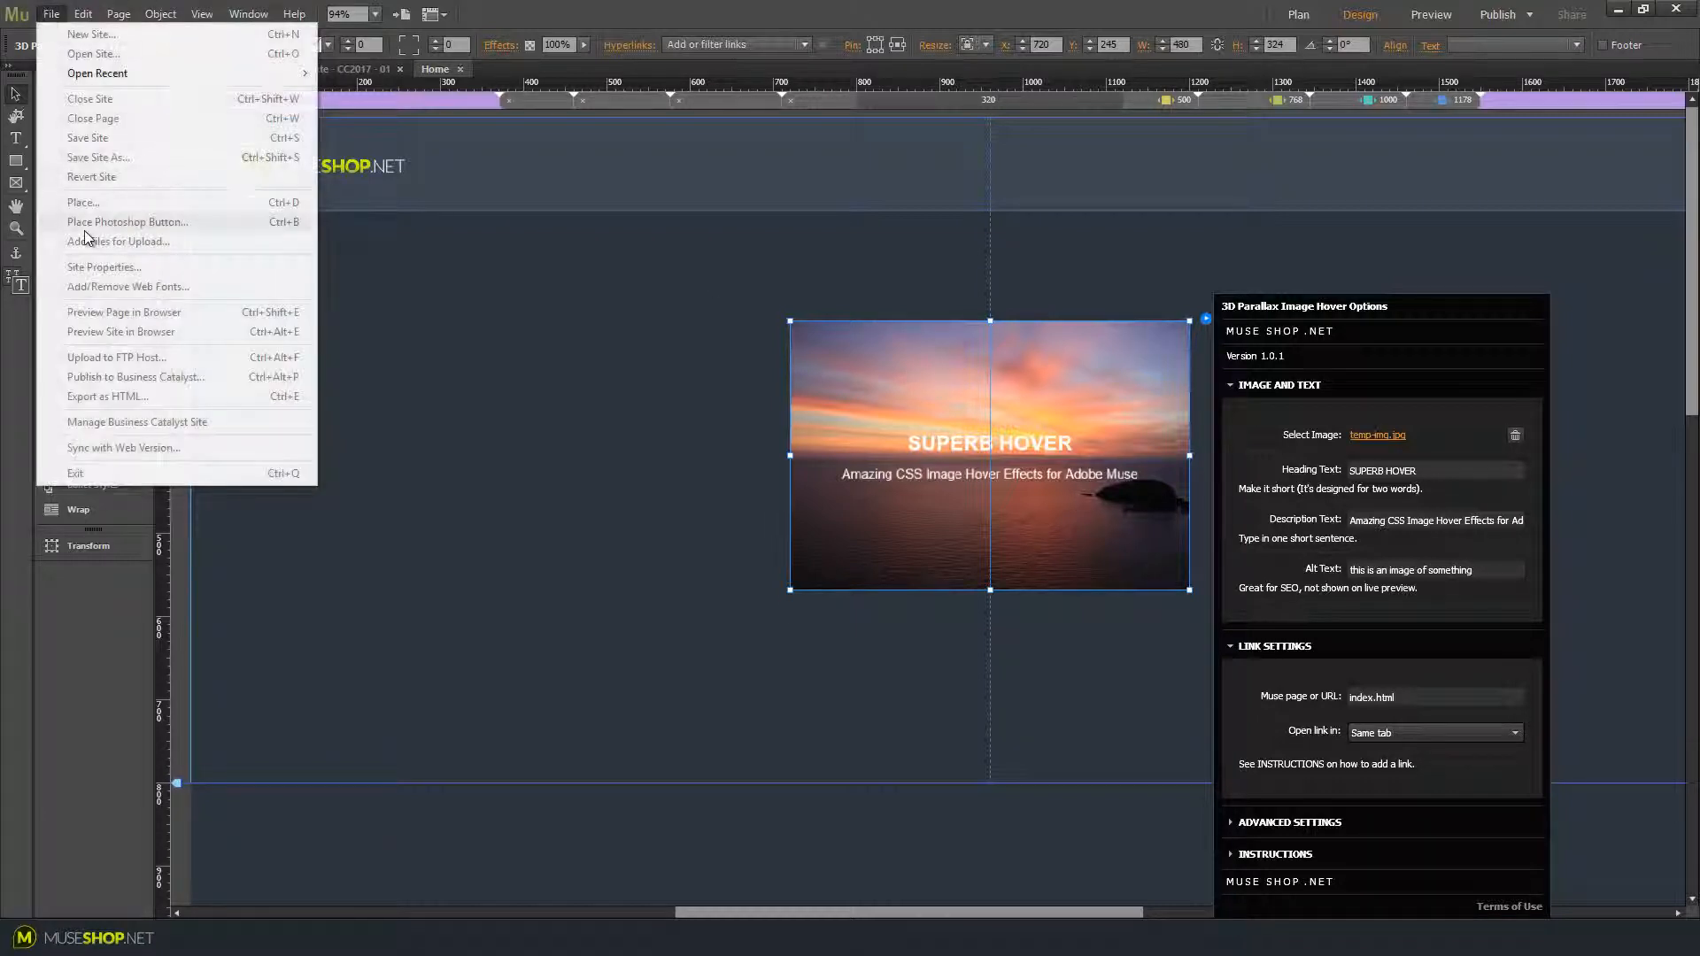
pyautogui.moveTo(117, 242)
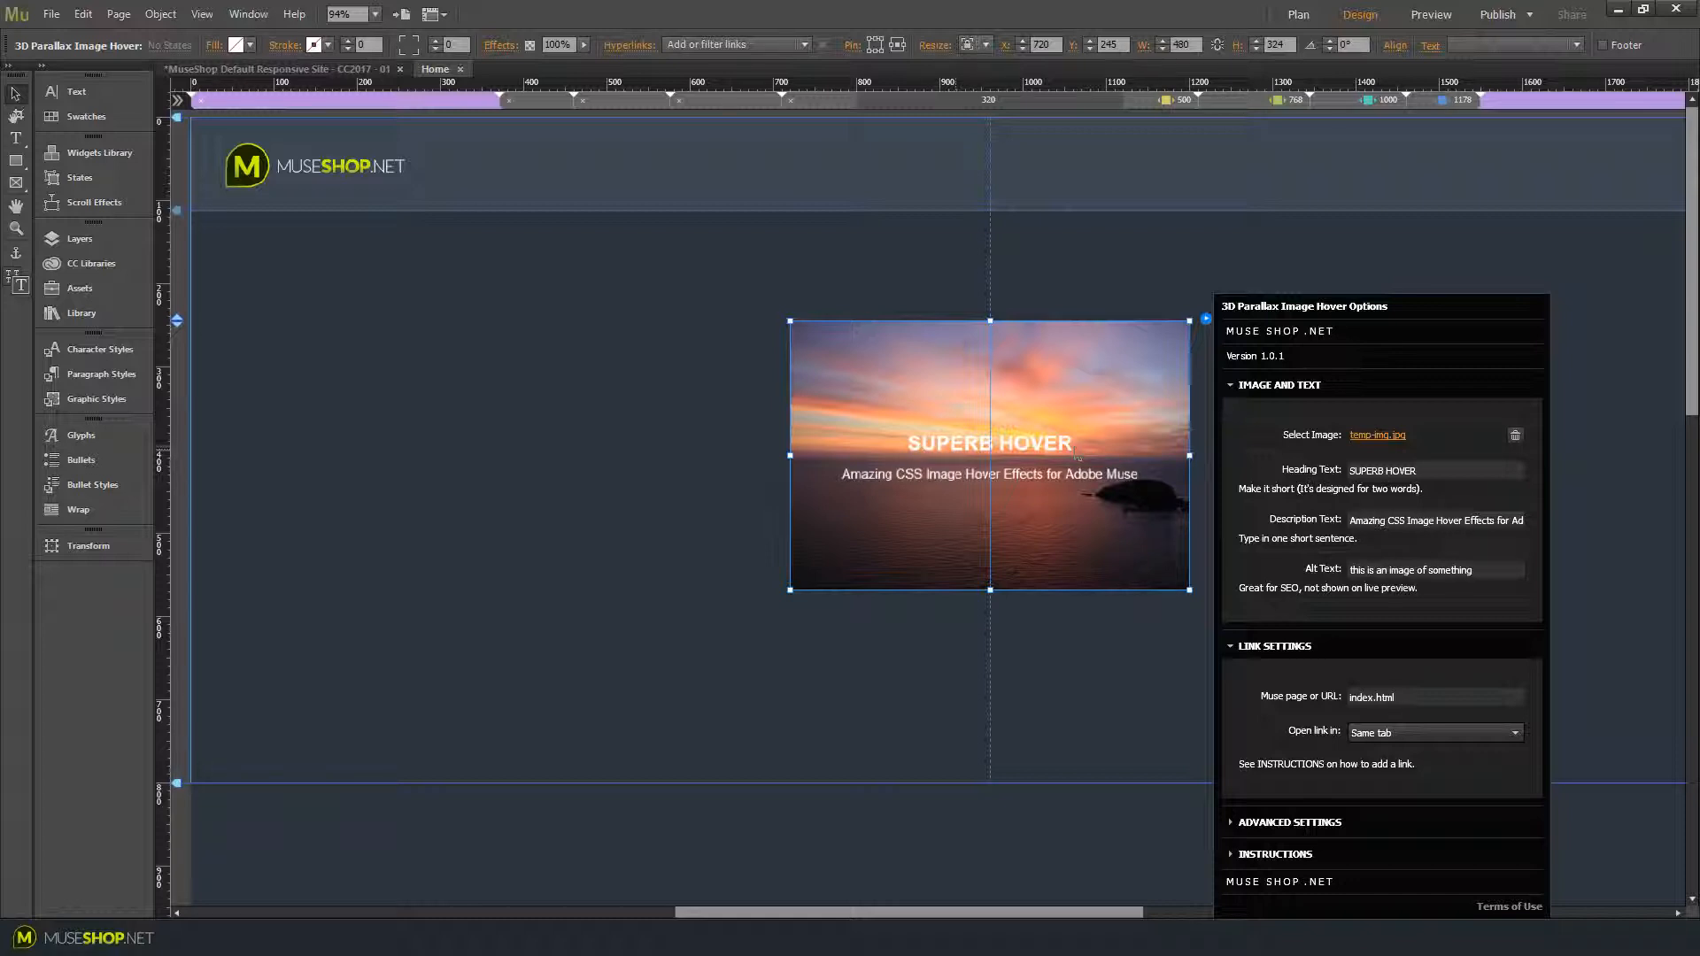
# Set heading 'MUSESHOP.NET', description 'This is my new text for the second line', alt text 'Sea sunset'
pyautogui.write('MUSESHOP.NET')
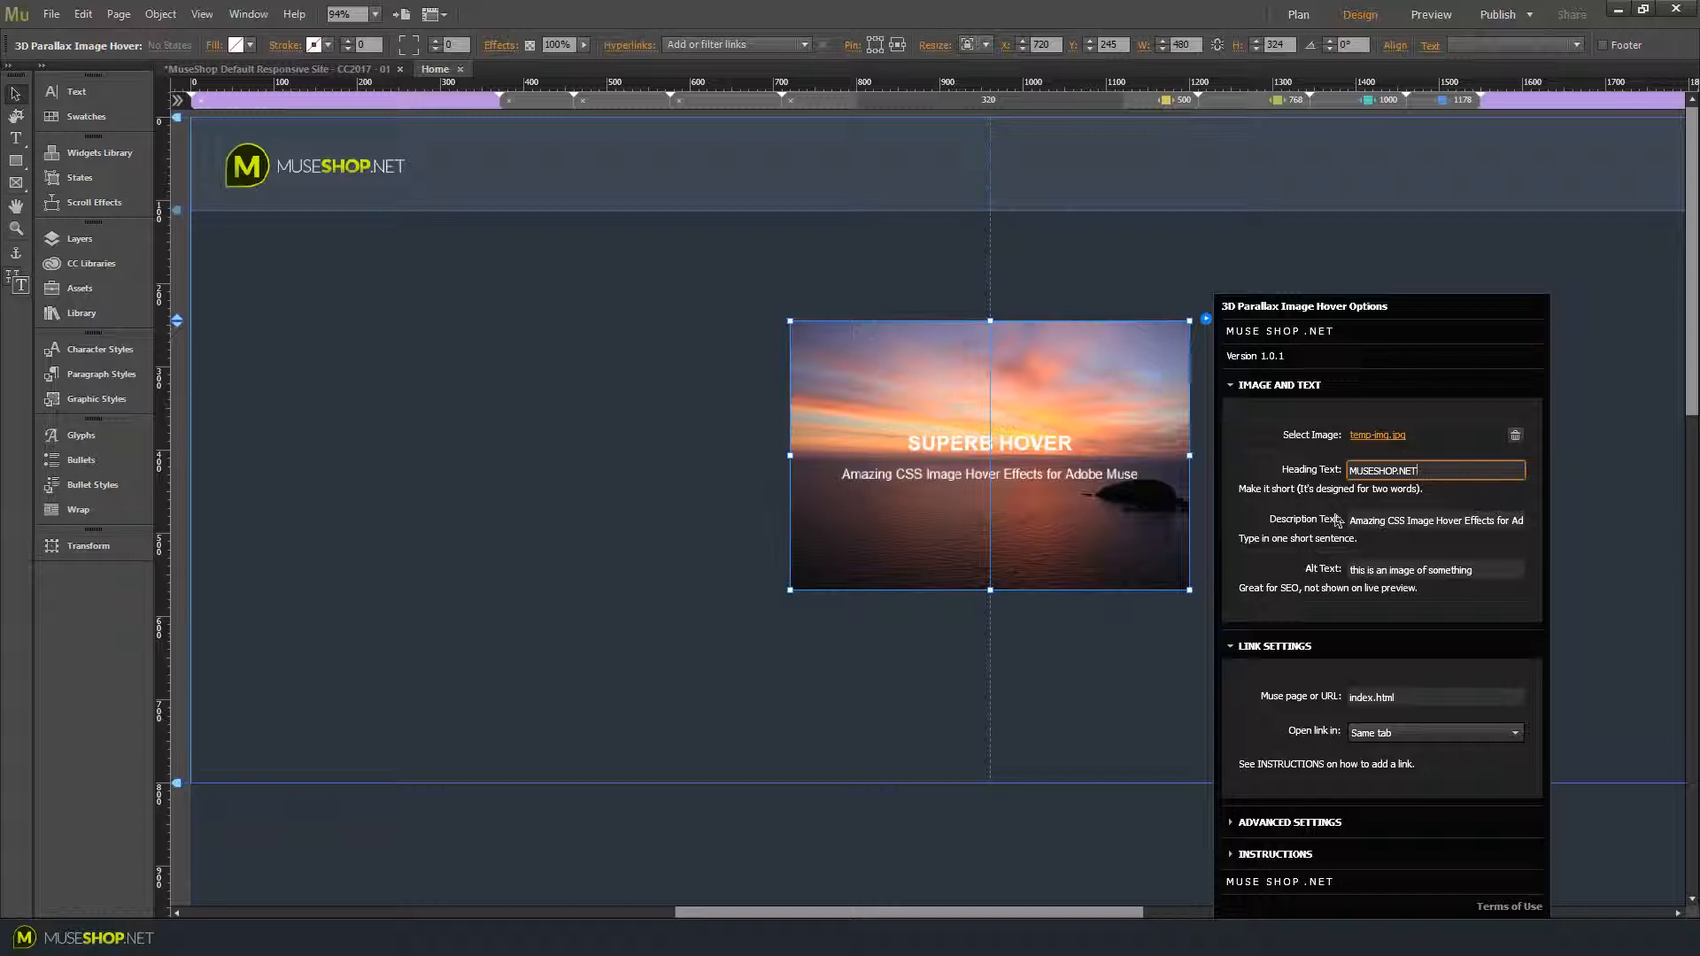
pyautogui.write('This is my new text for the second line')
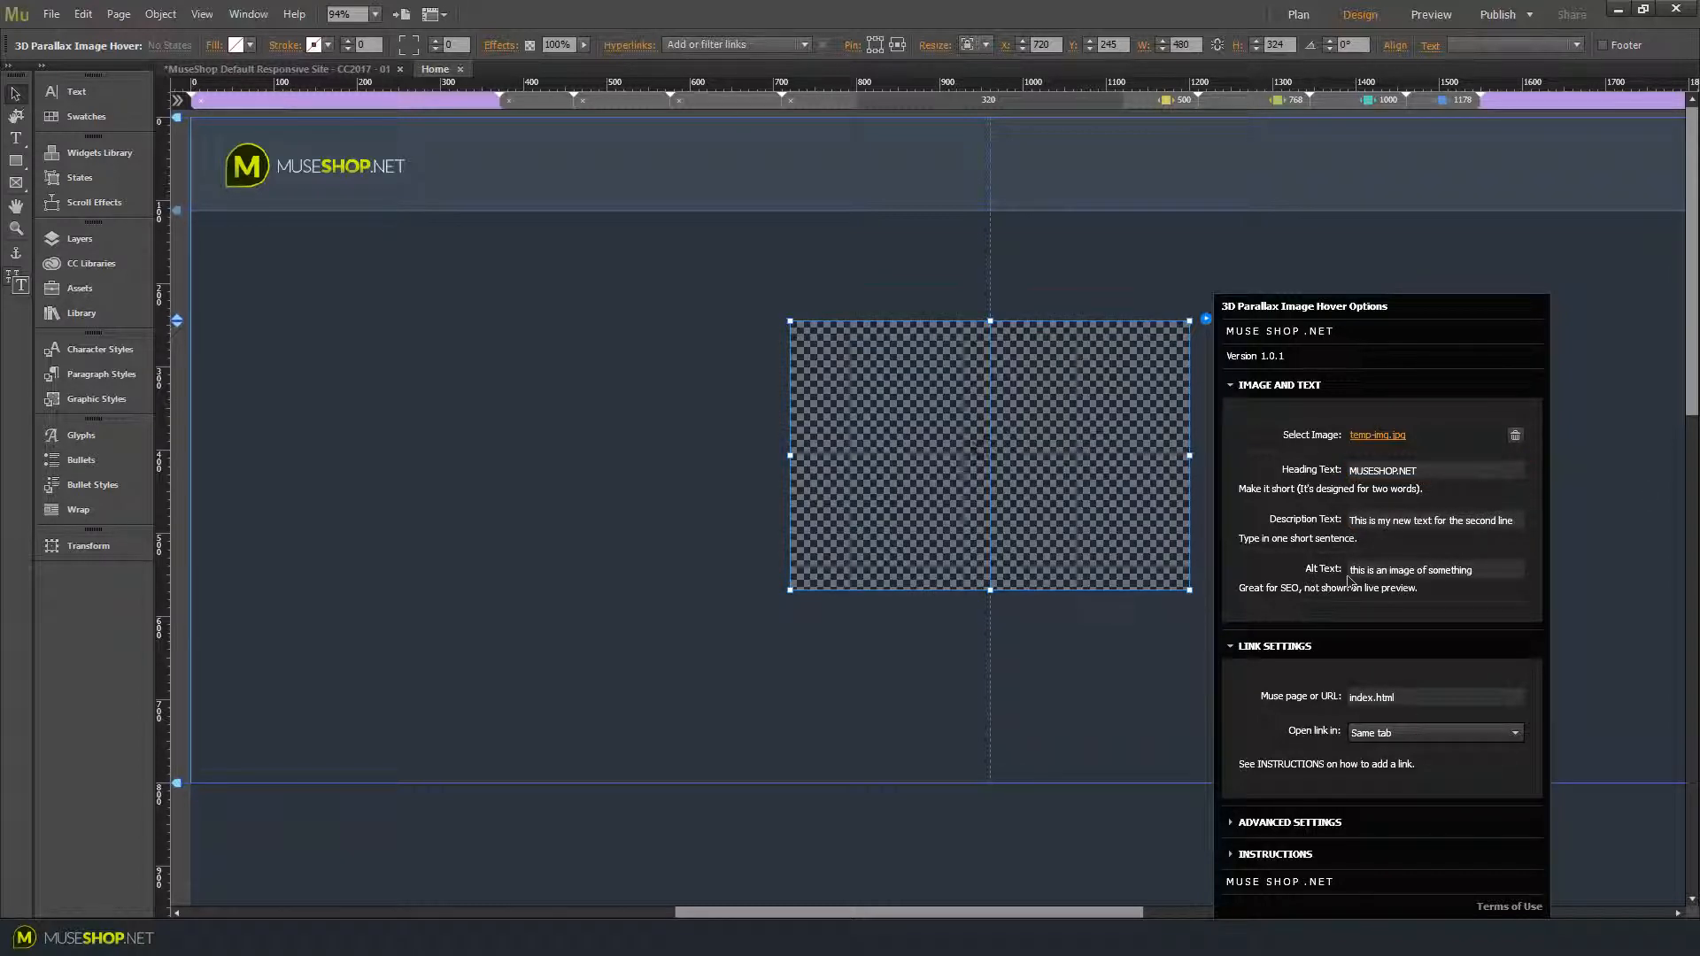
pyautogui.click(1431, 570)
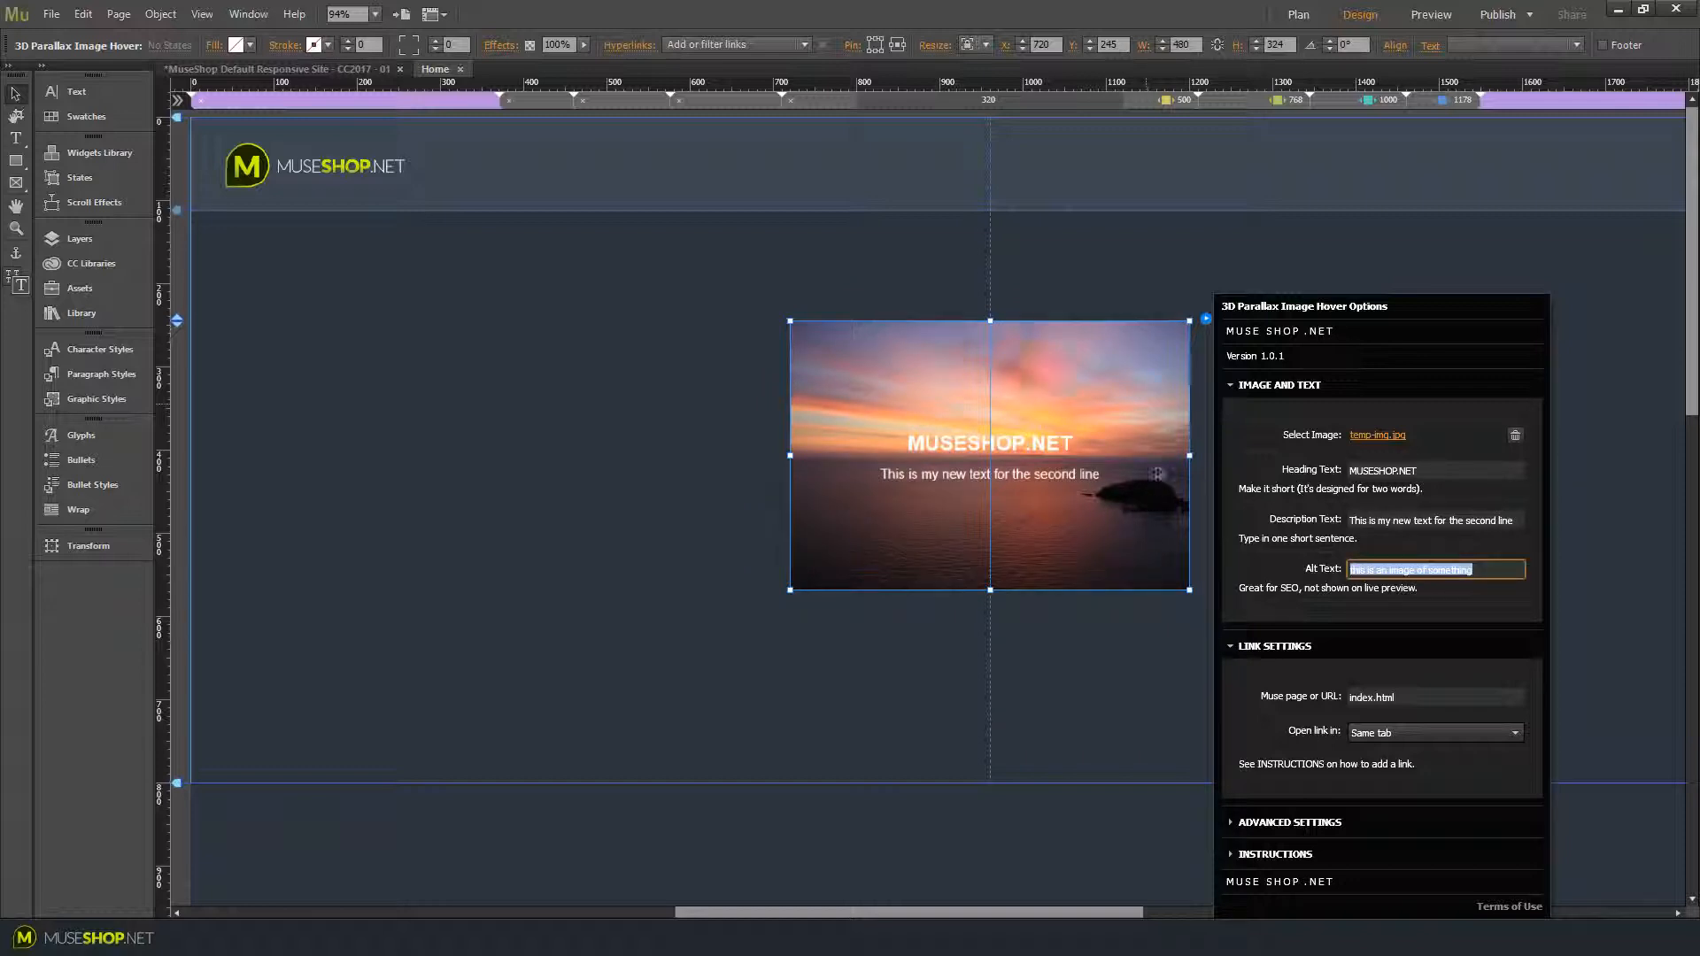
pyautogui.moveTo(1468, 580)
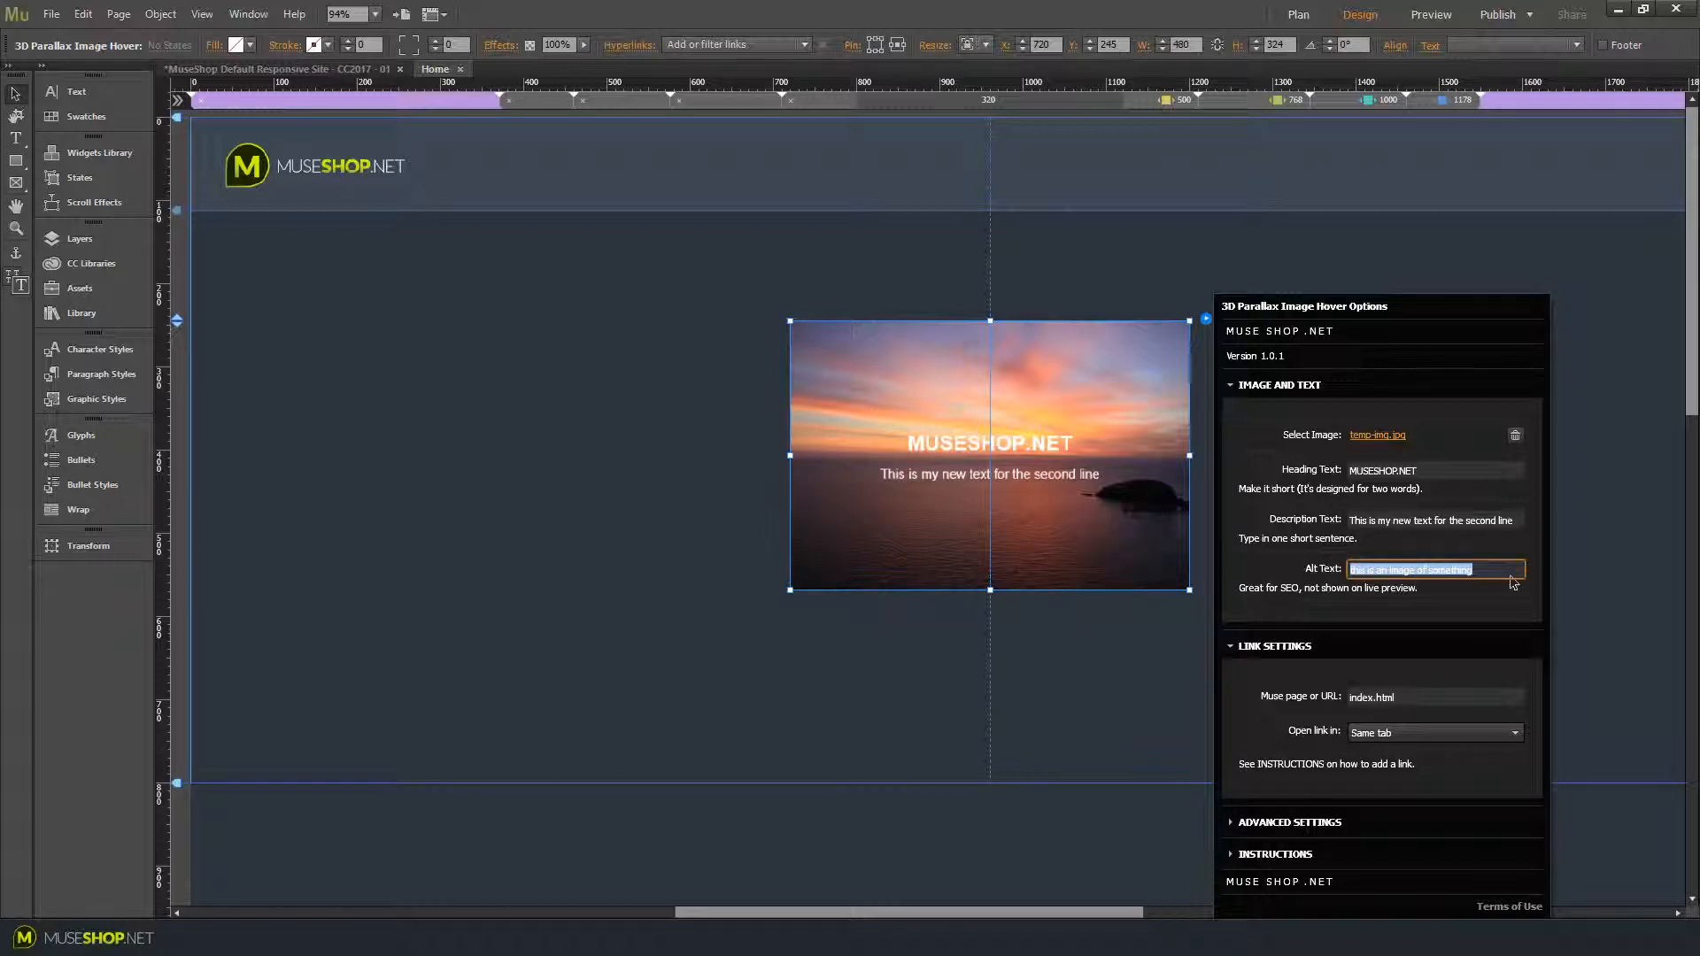
pyautogui.write('Sea sunset')
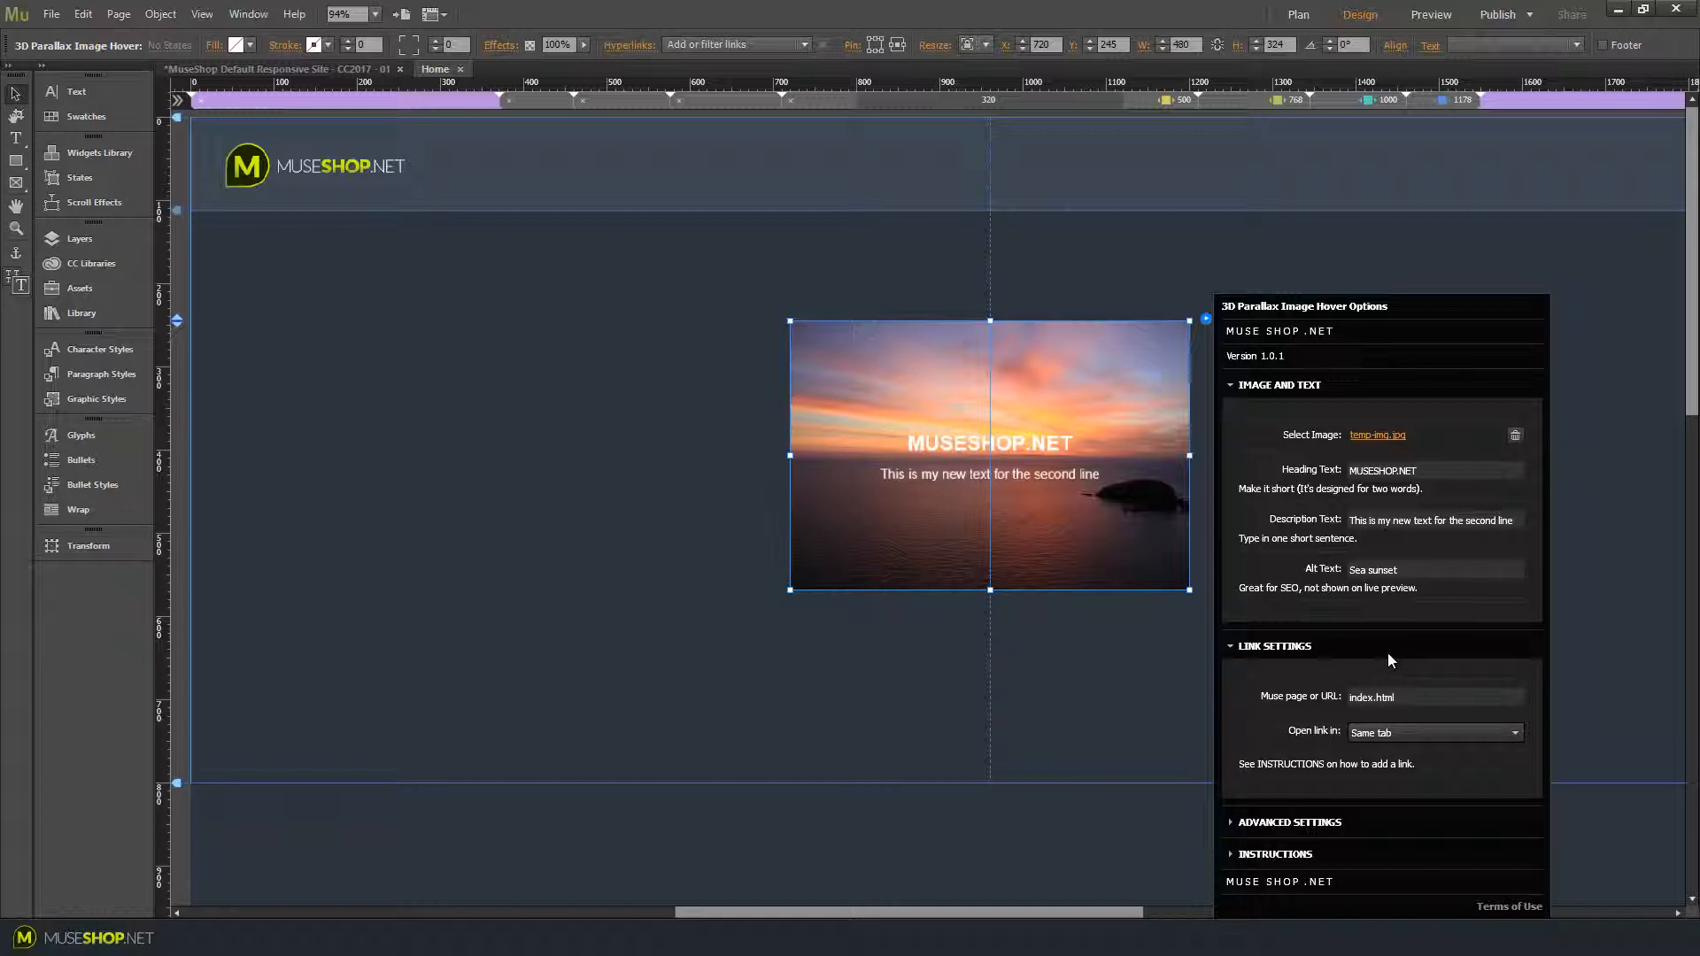
pyautogui.moveTo(1460, 659)
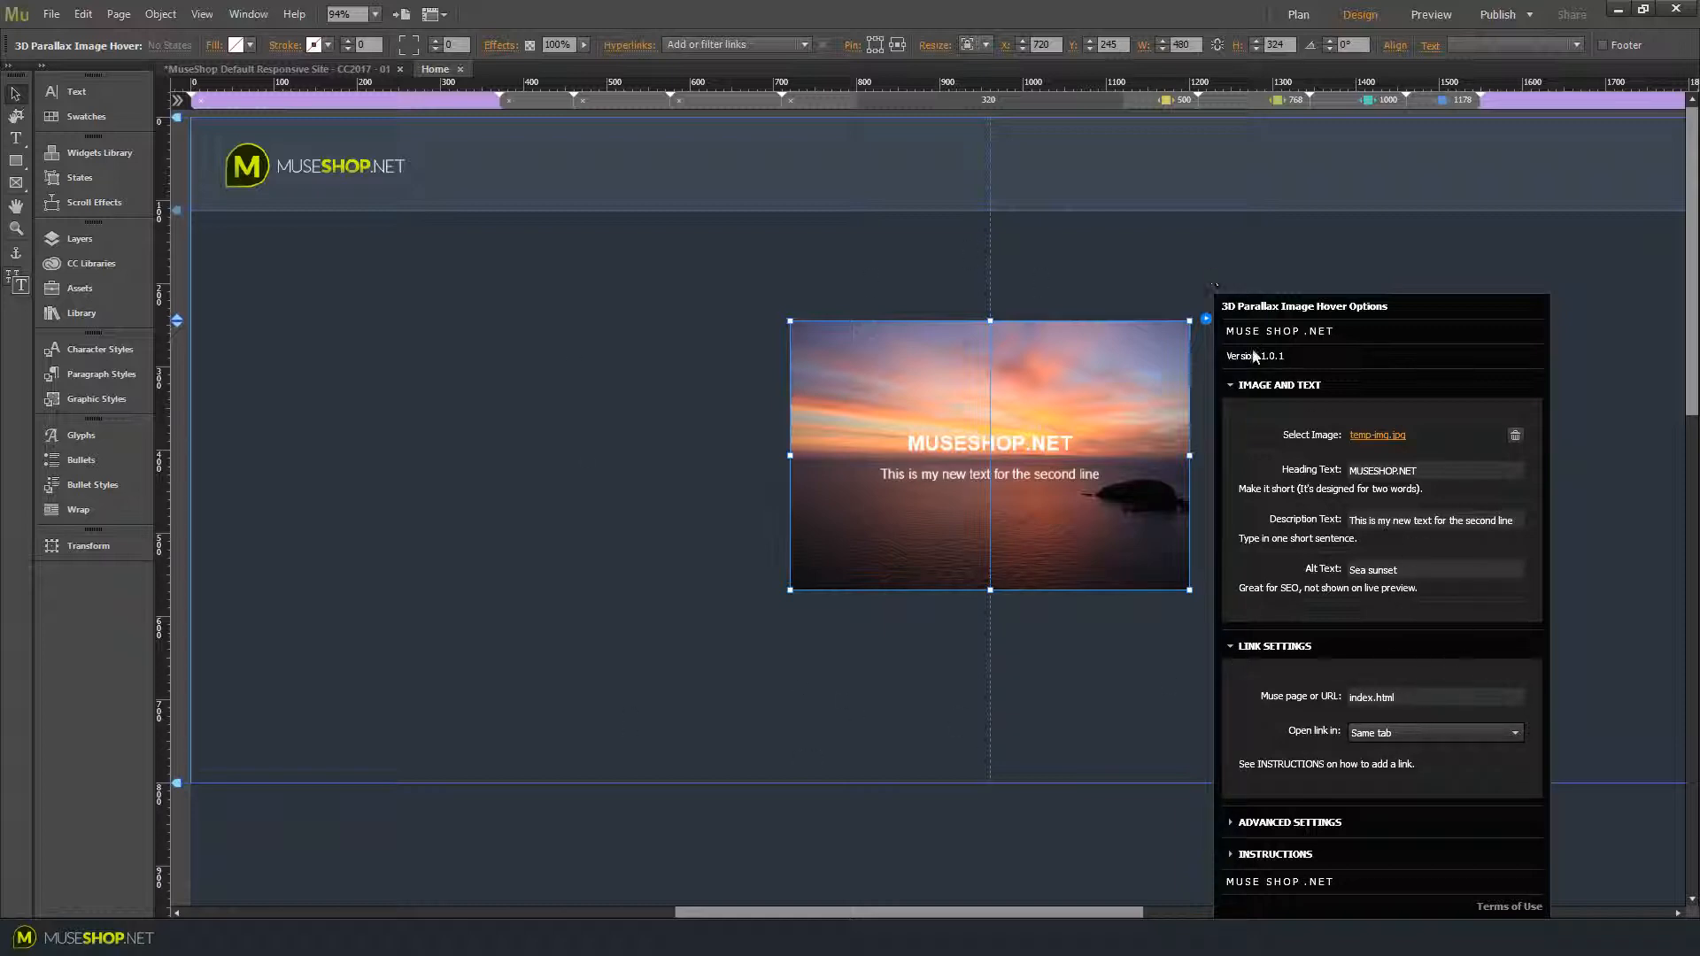
pyautogui.moveTo(1079, 363)
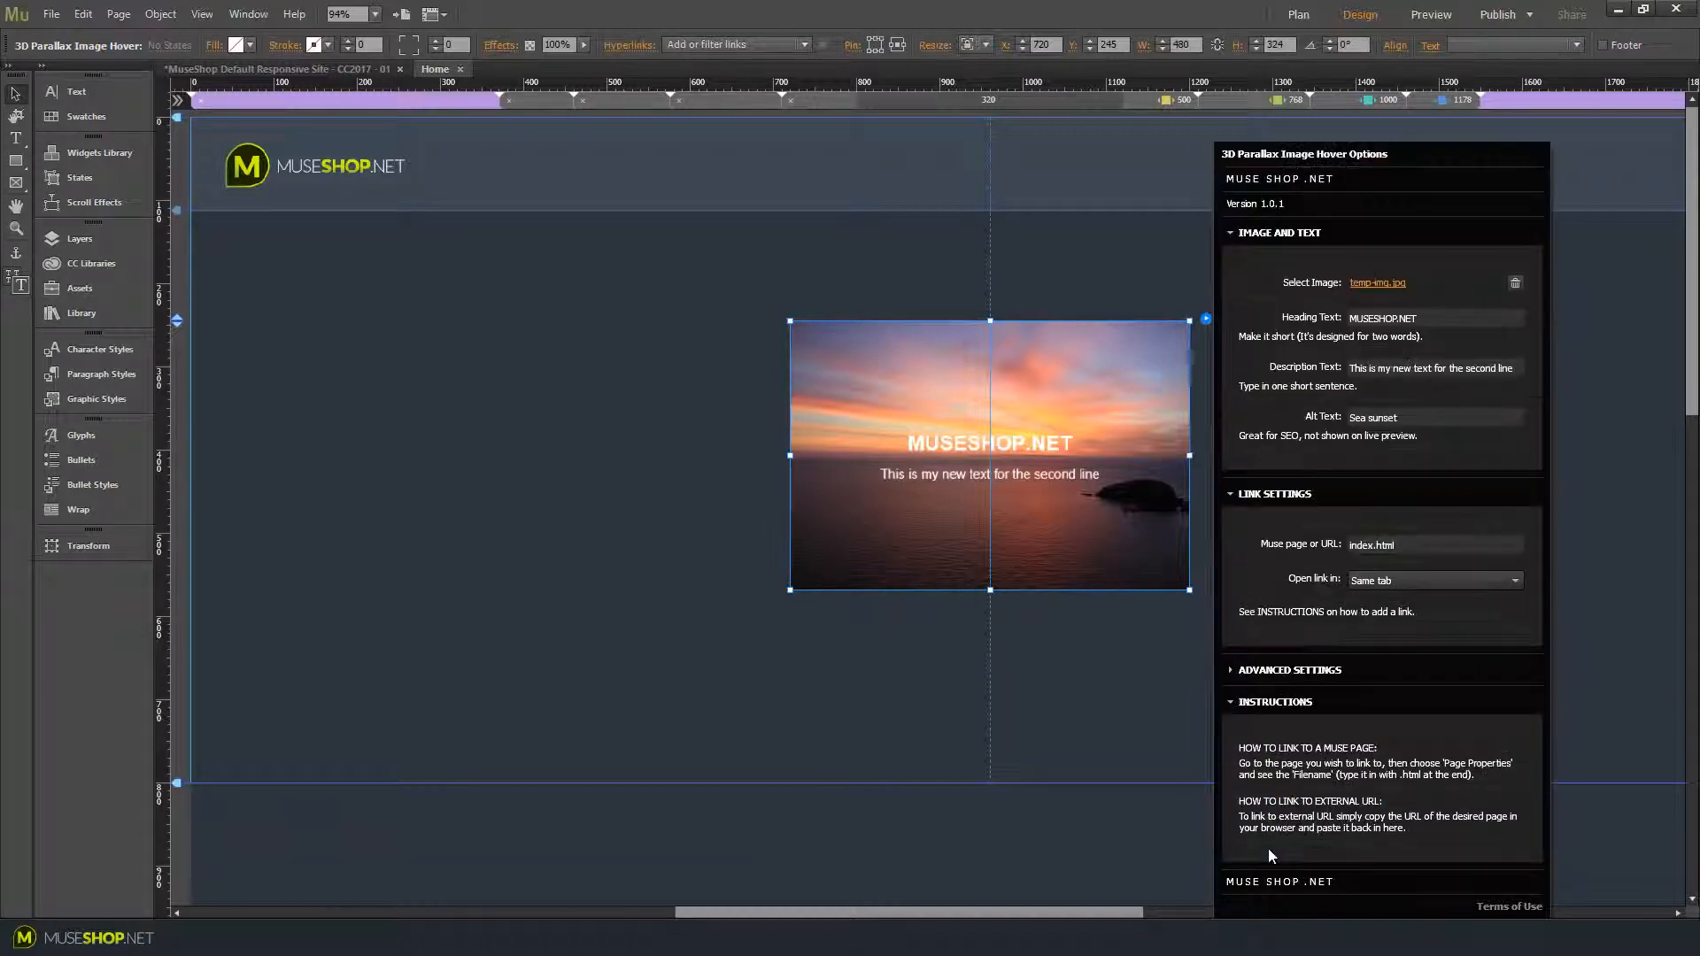
pyautogui.moveTo(1350, 776)
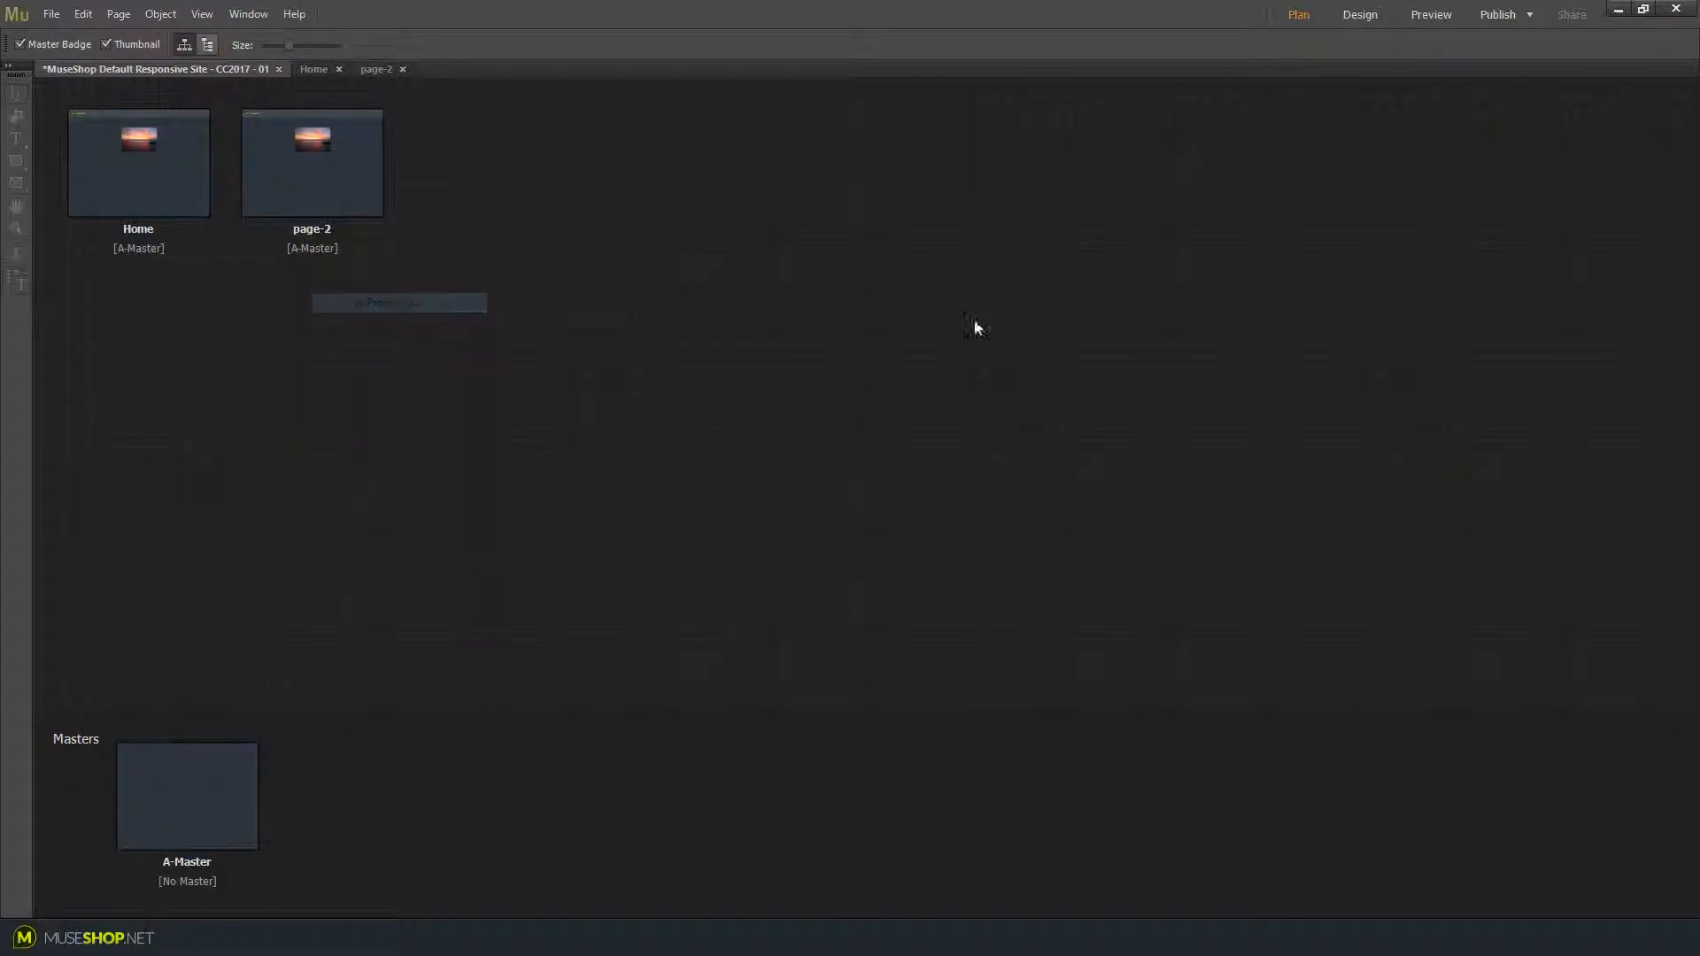
# Rename page-2 to 'Page 2' in its Page Properties and confirm
pyautogui.doubleClick(311, 163)
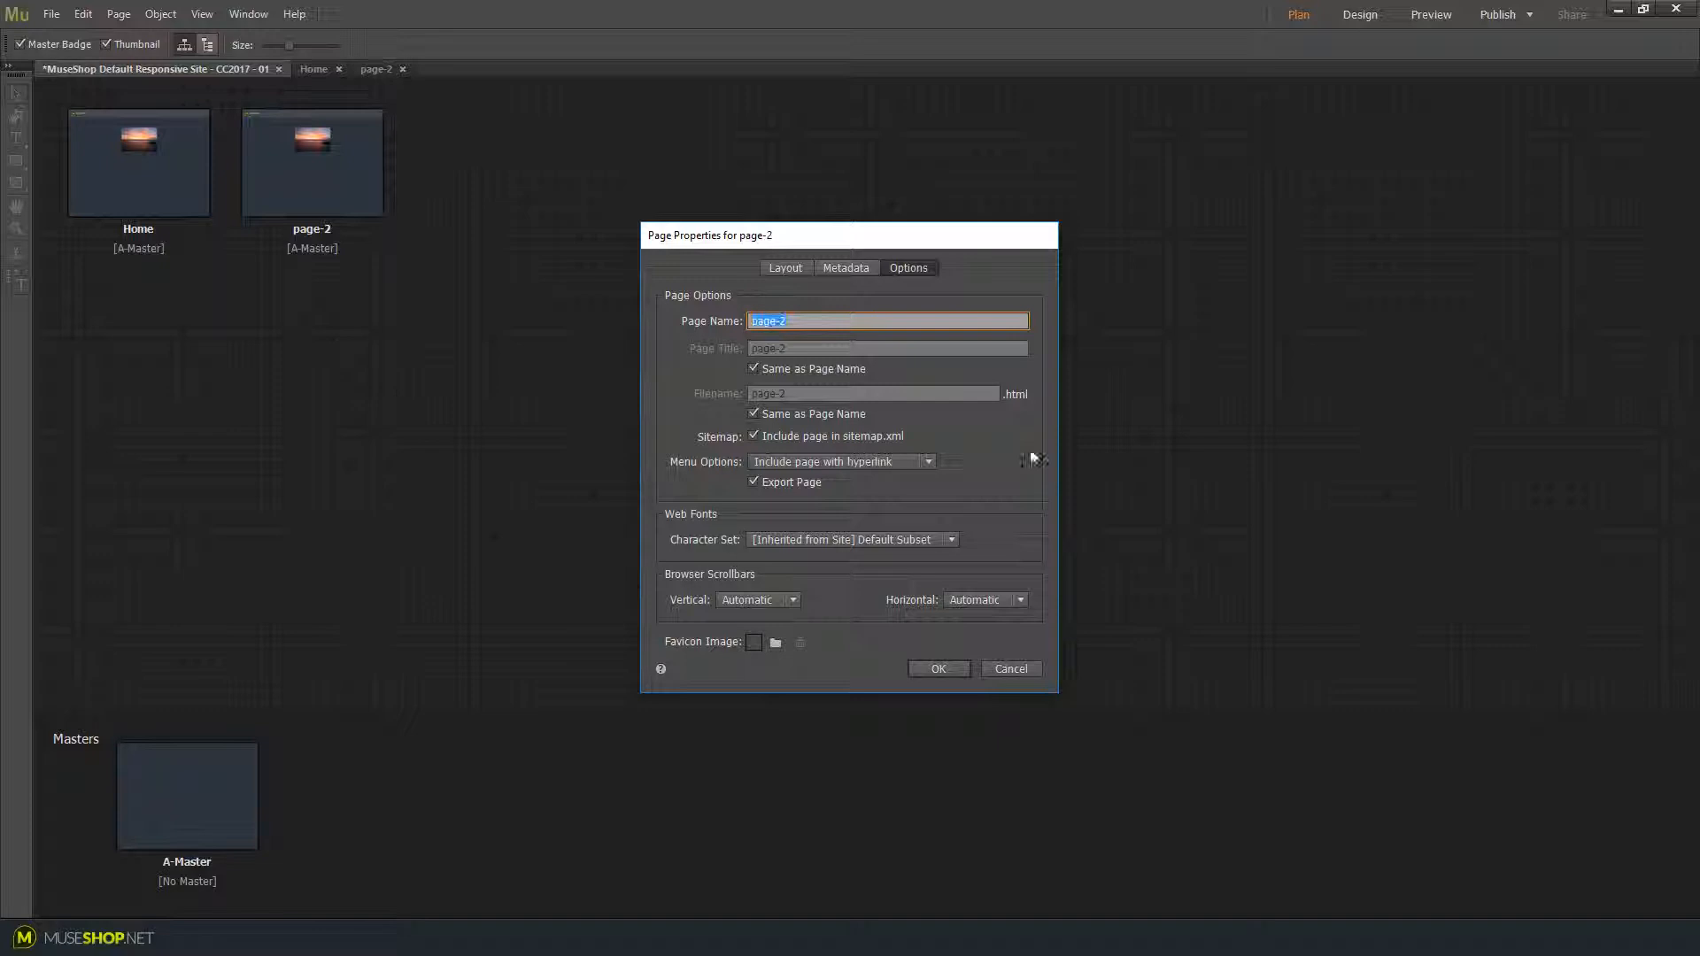
pyautogui.write('P')
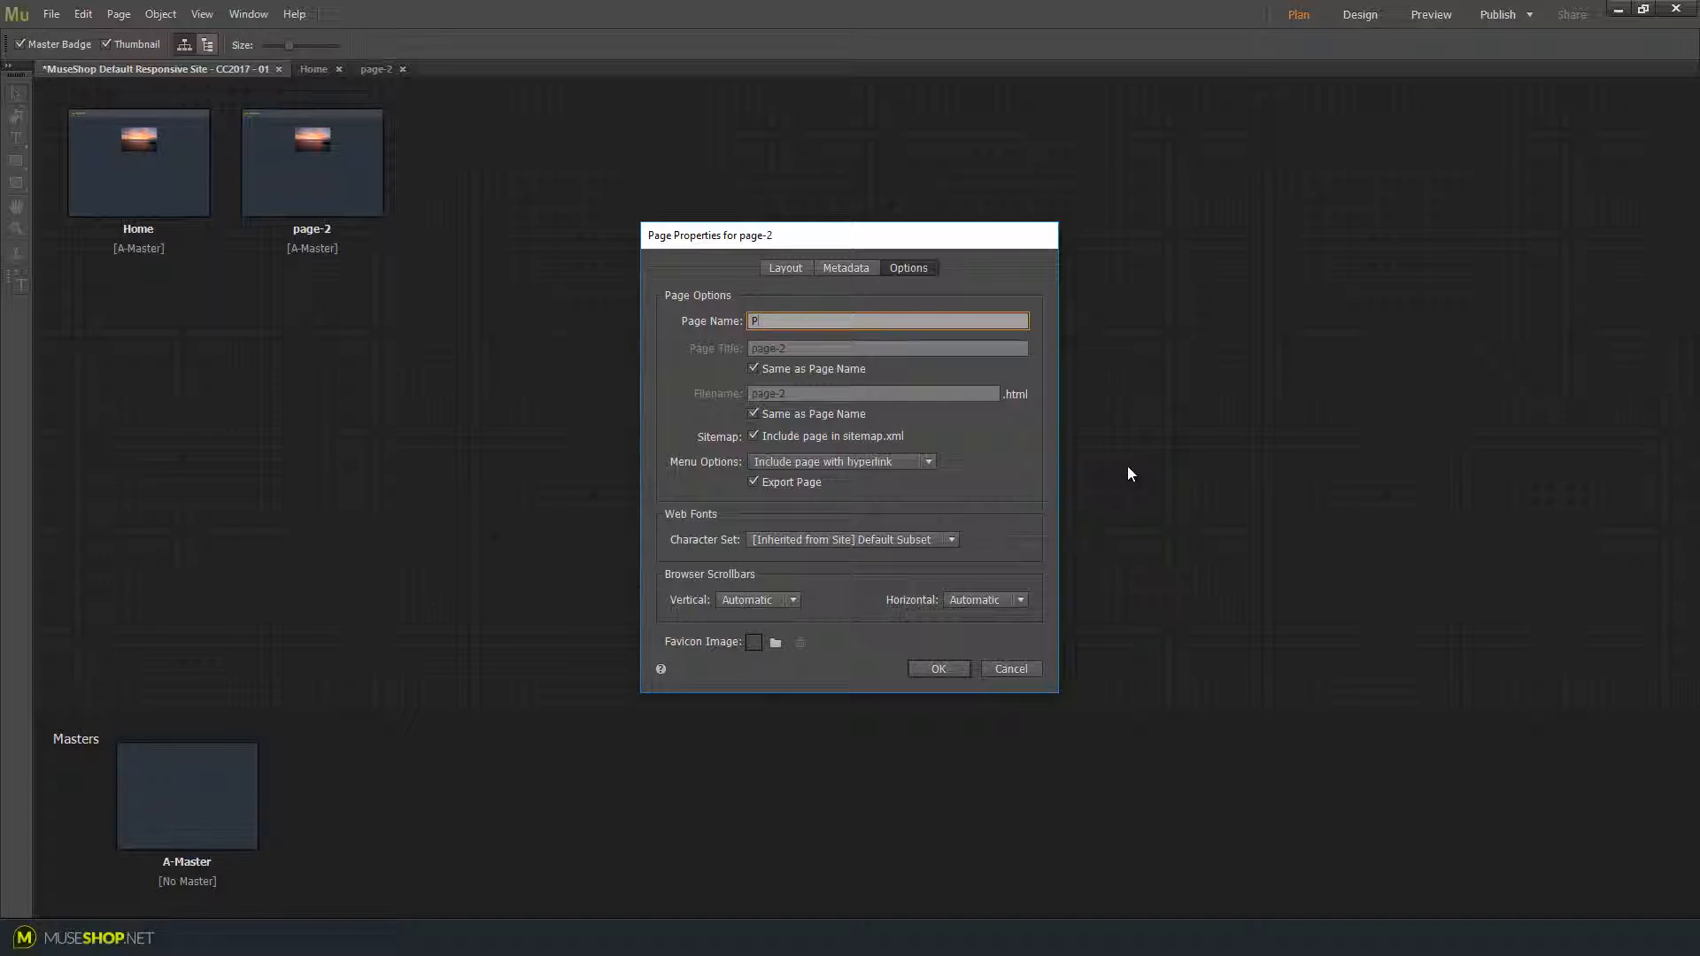
pyautogui.write('age 2')
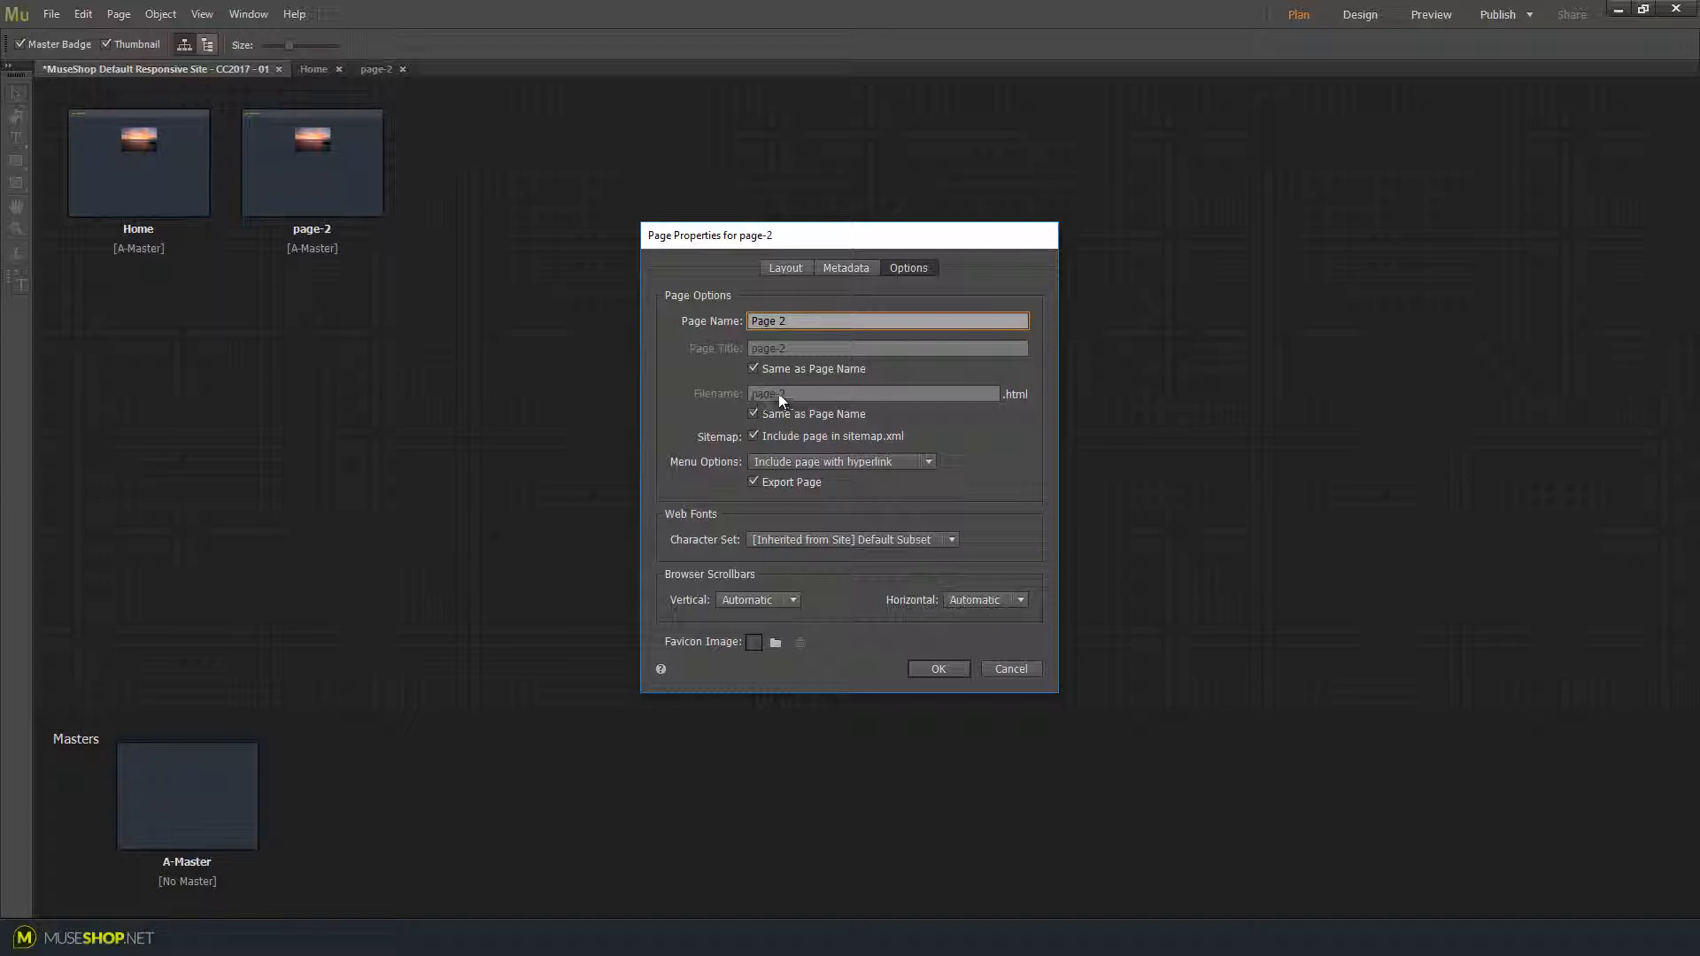
pyautogui.moveTo(756, 404)
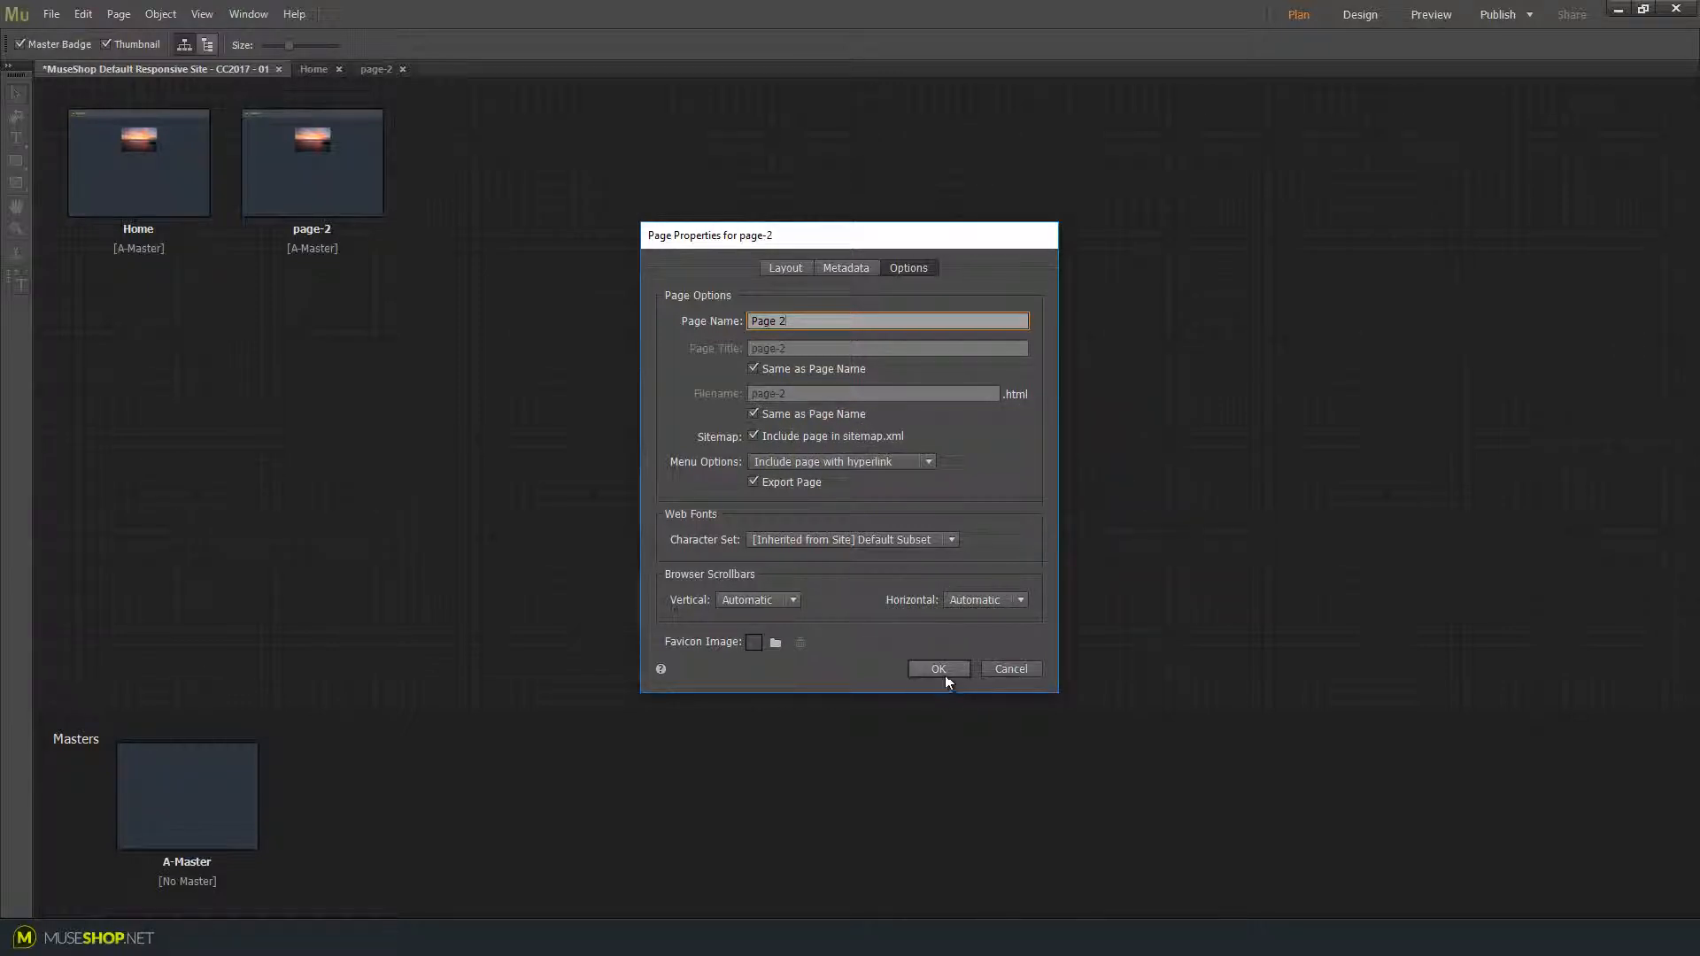
pyautogui.click(937, 669)
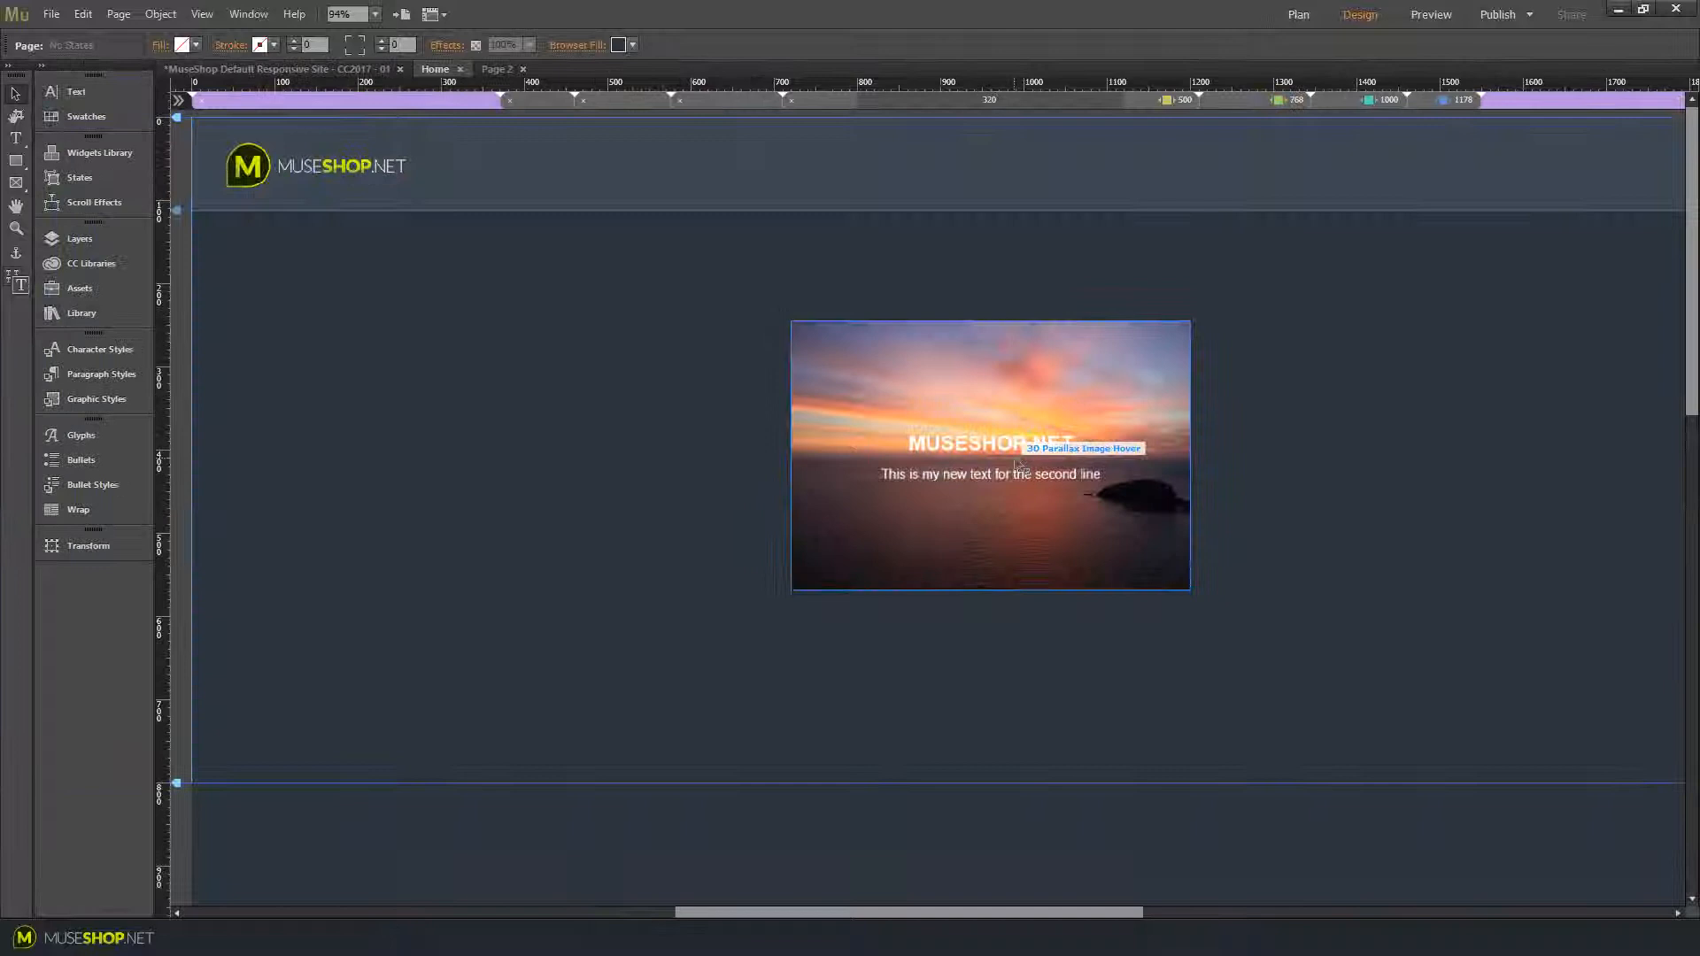
# Preview the Home page with the hover widget in the browser
pyautogui.click(989, 453)
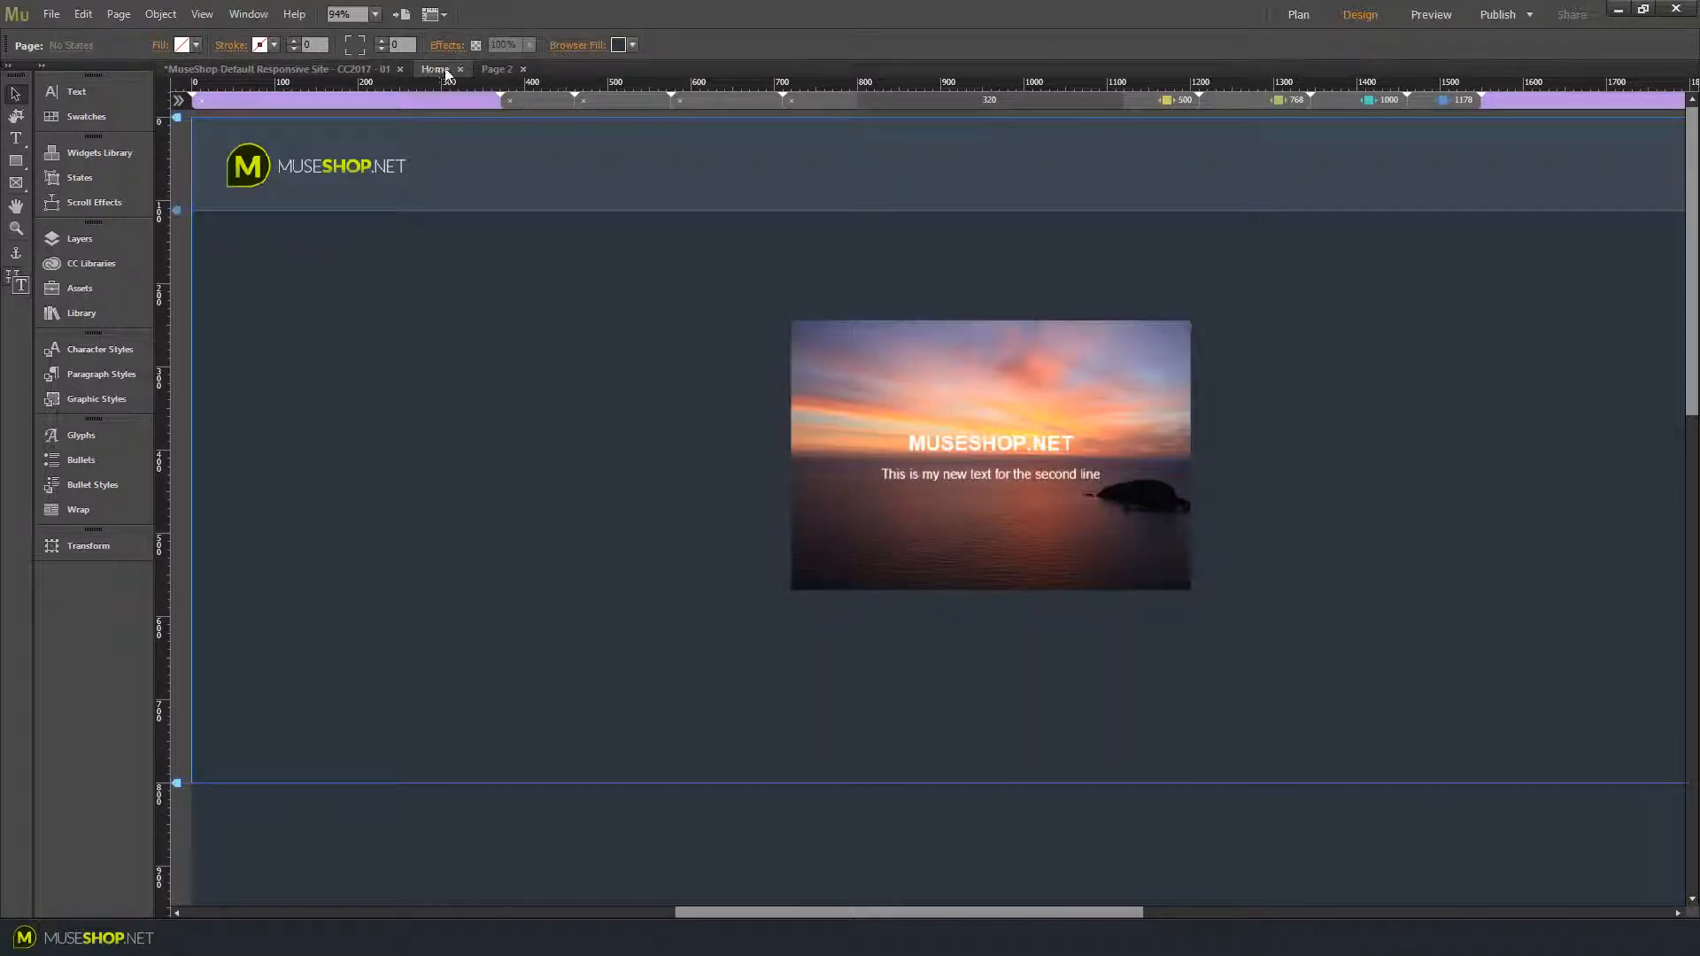
pyautogui.click(50, 14)
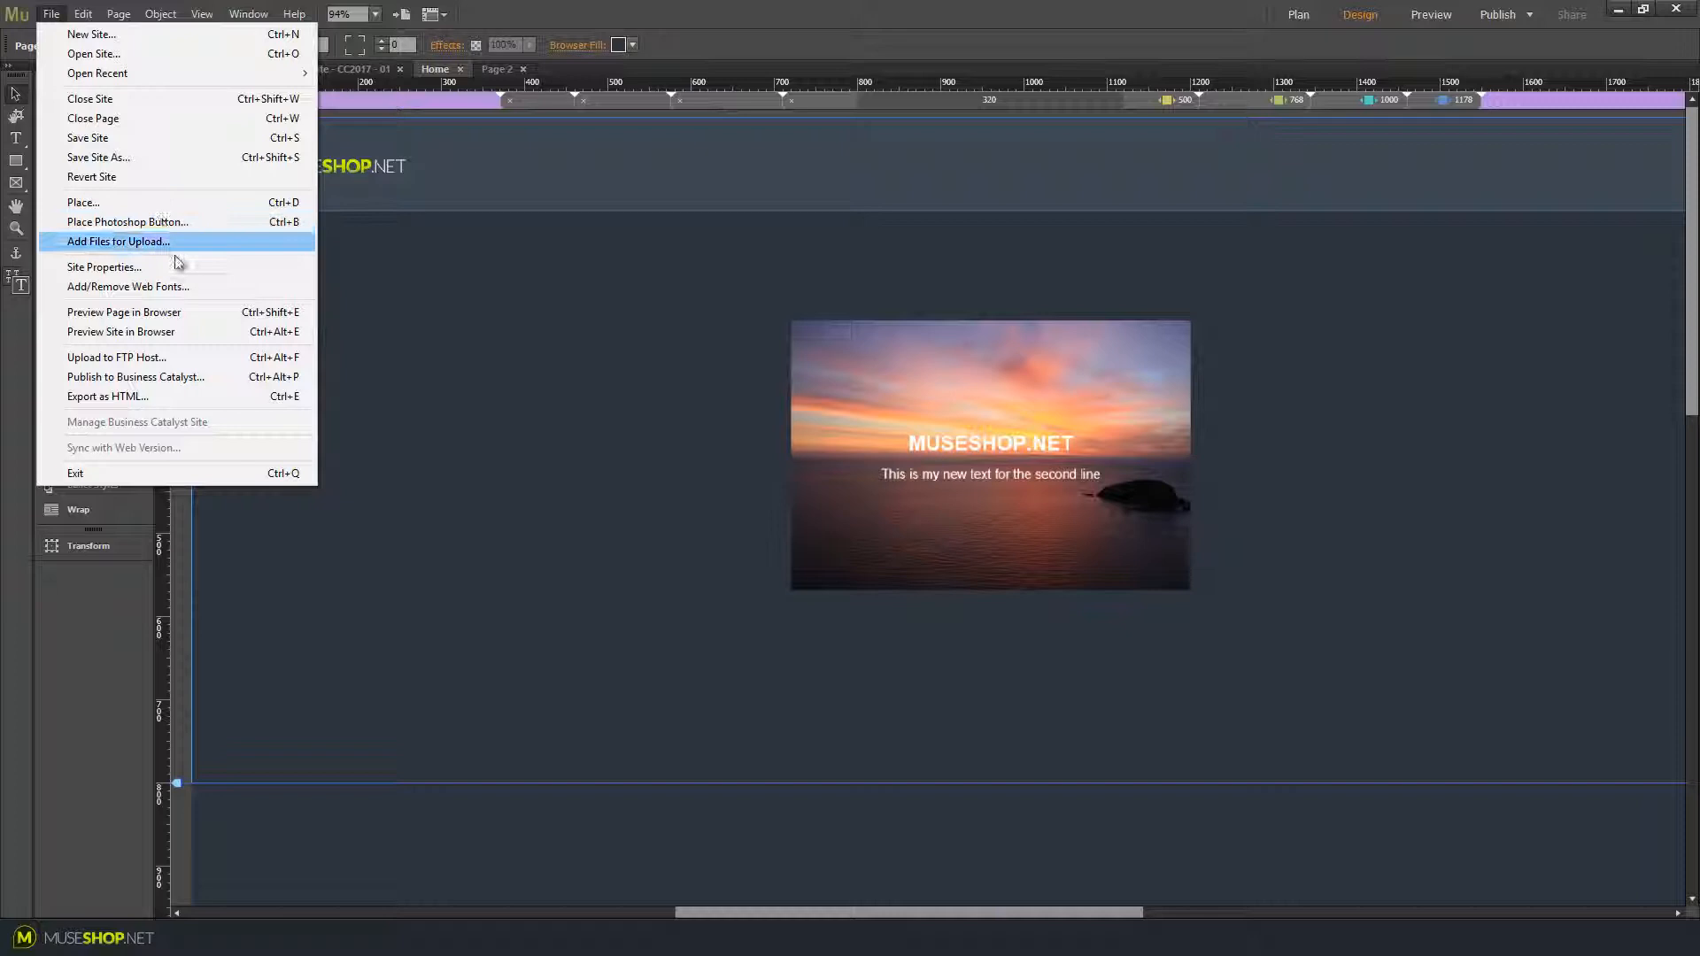
pyautogui.click(124, 314)
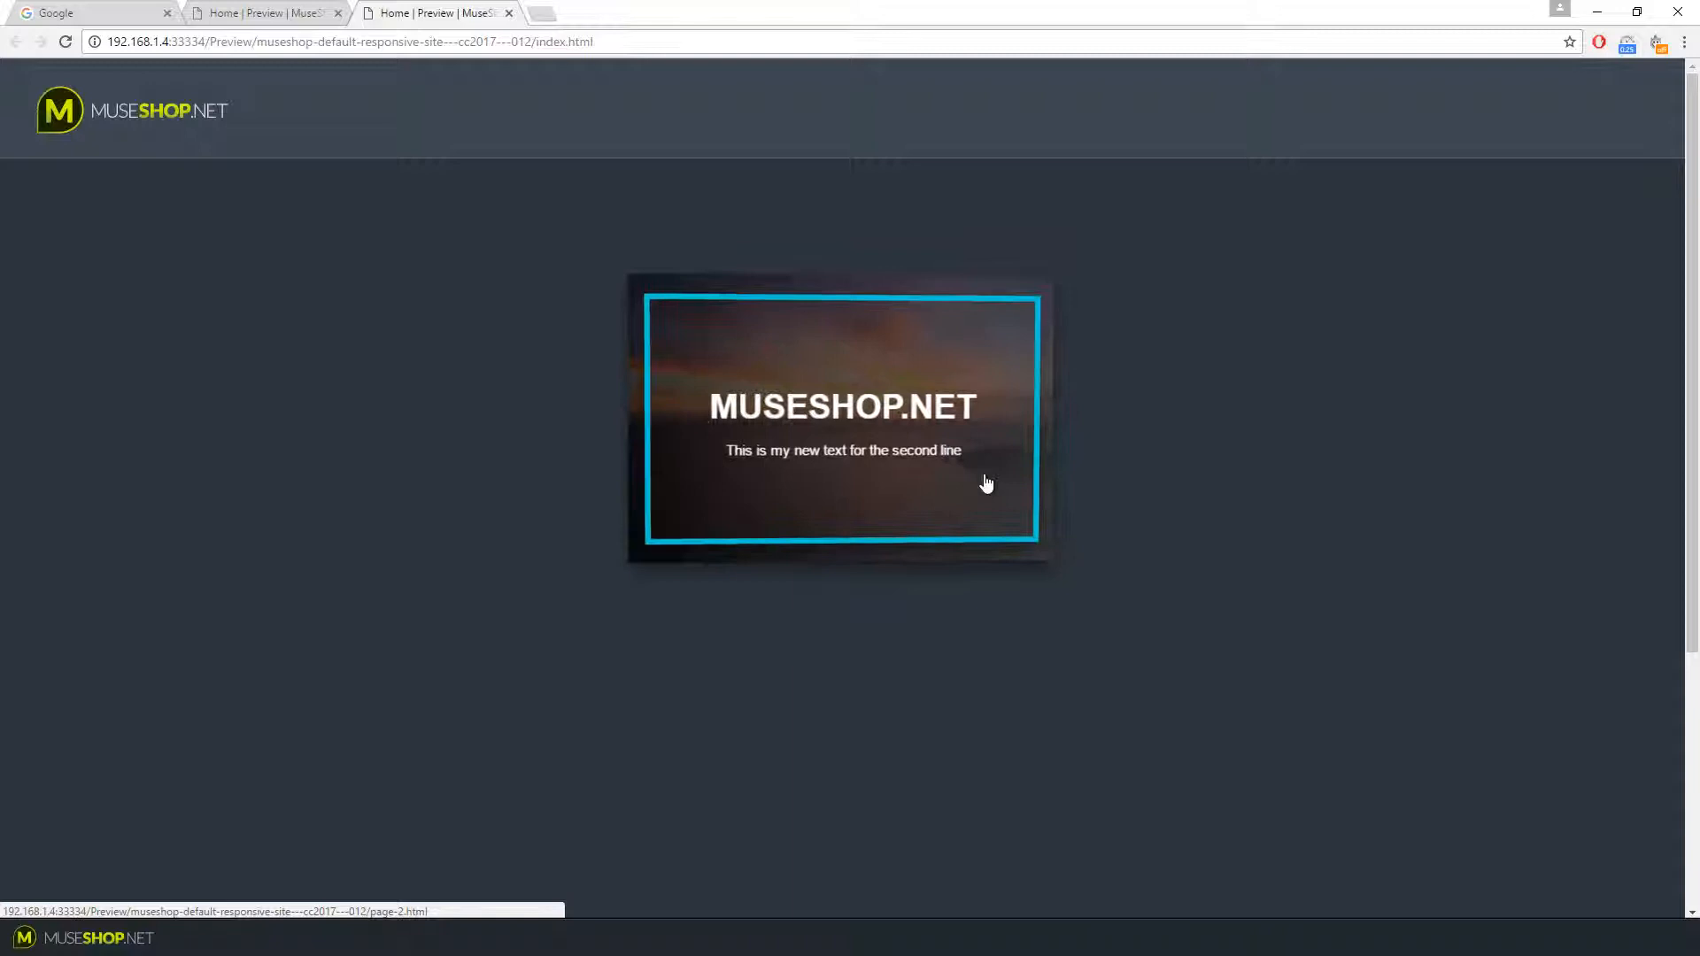
pyautogui.moveTo(1551, 367)
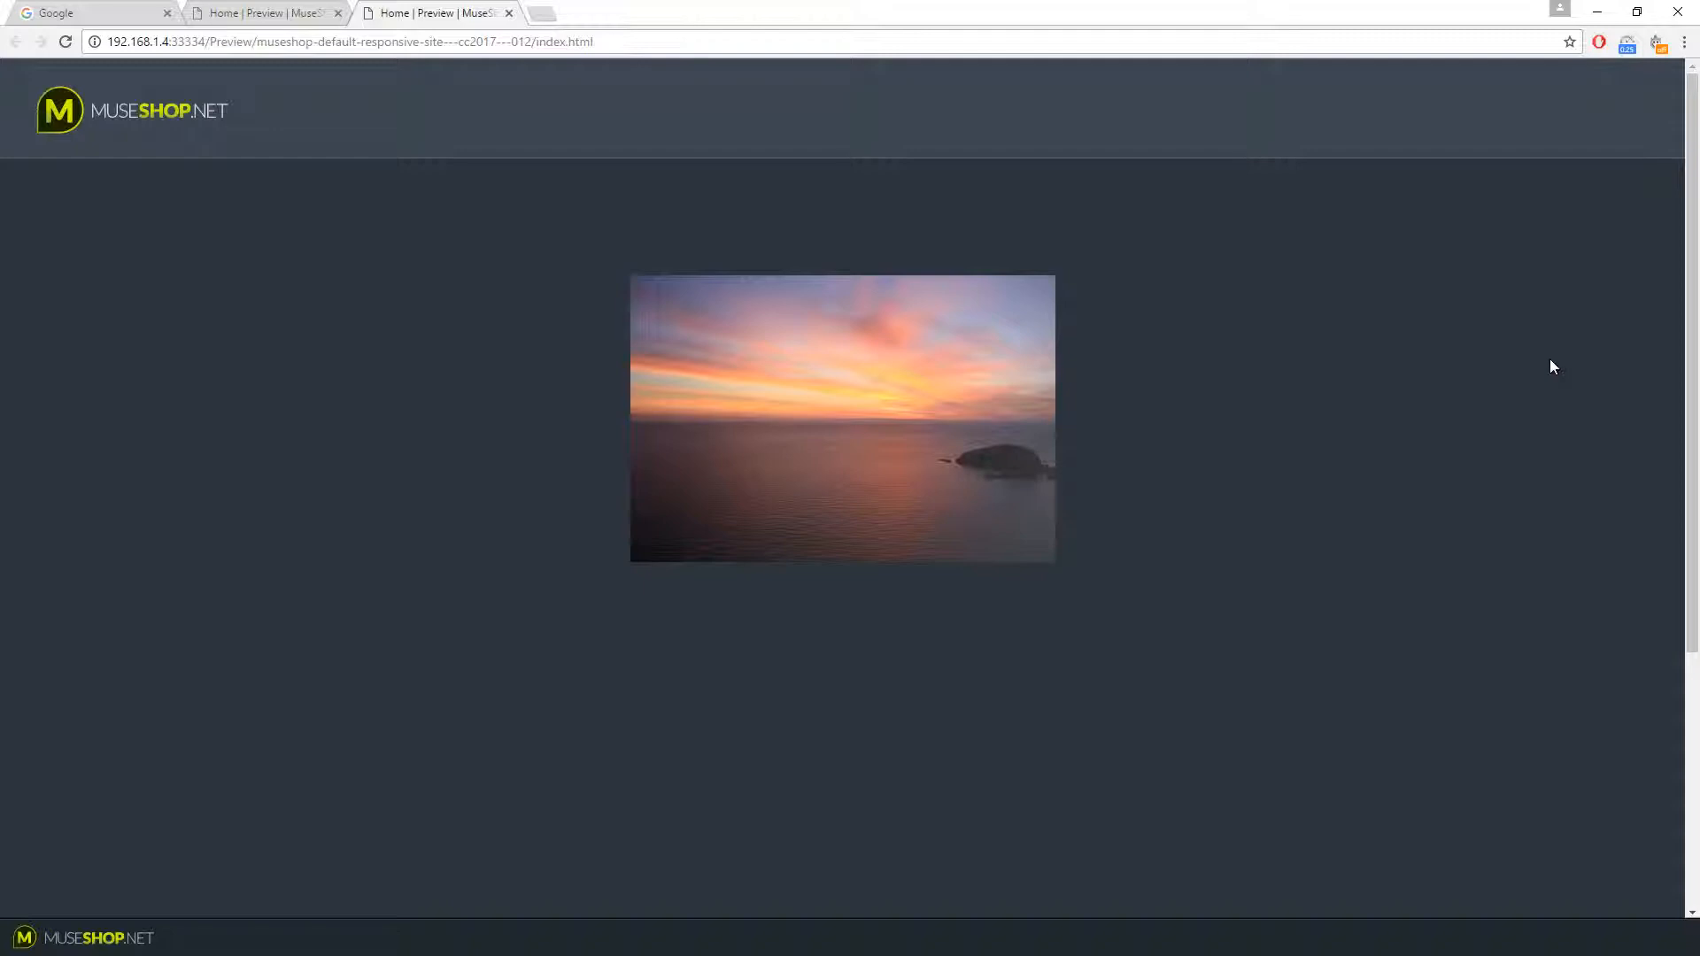
pyautogui.moveTo(1550, 410)
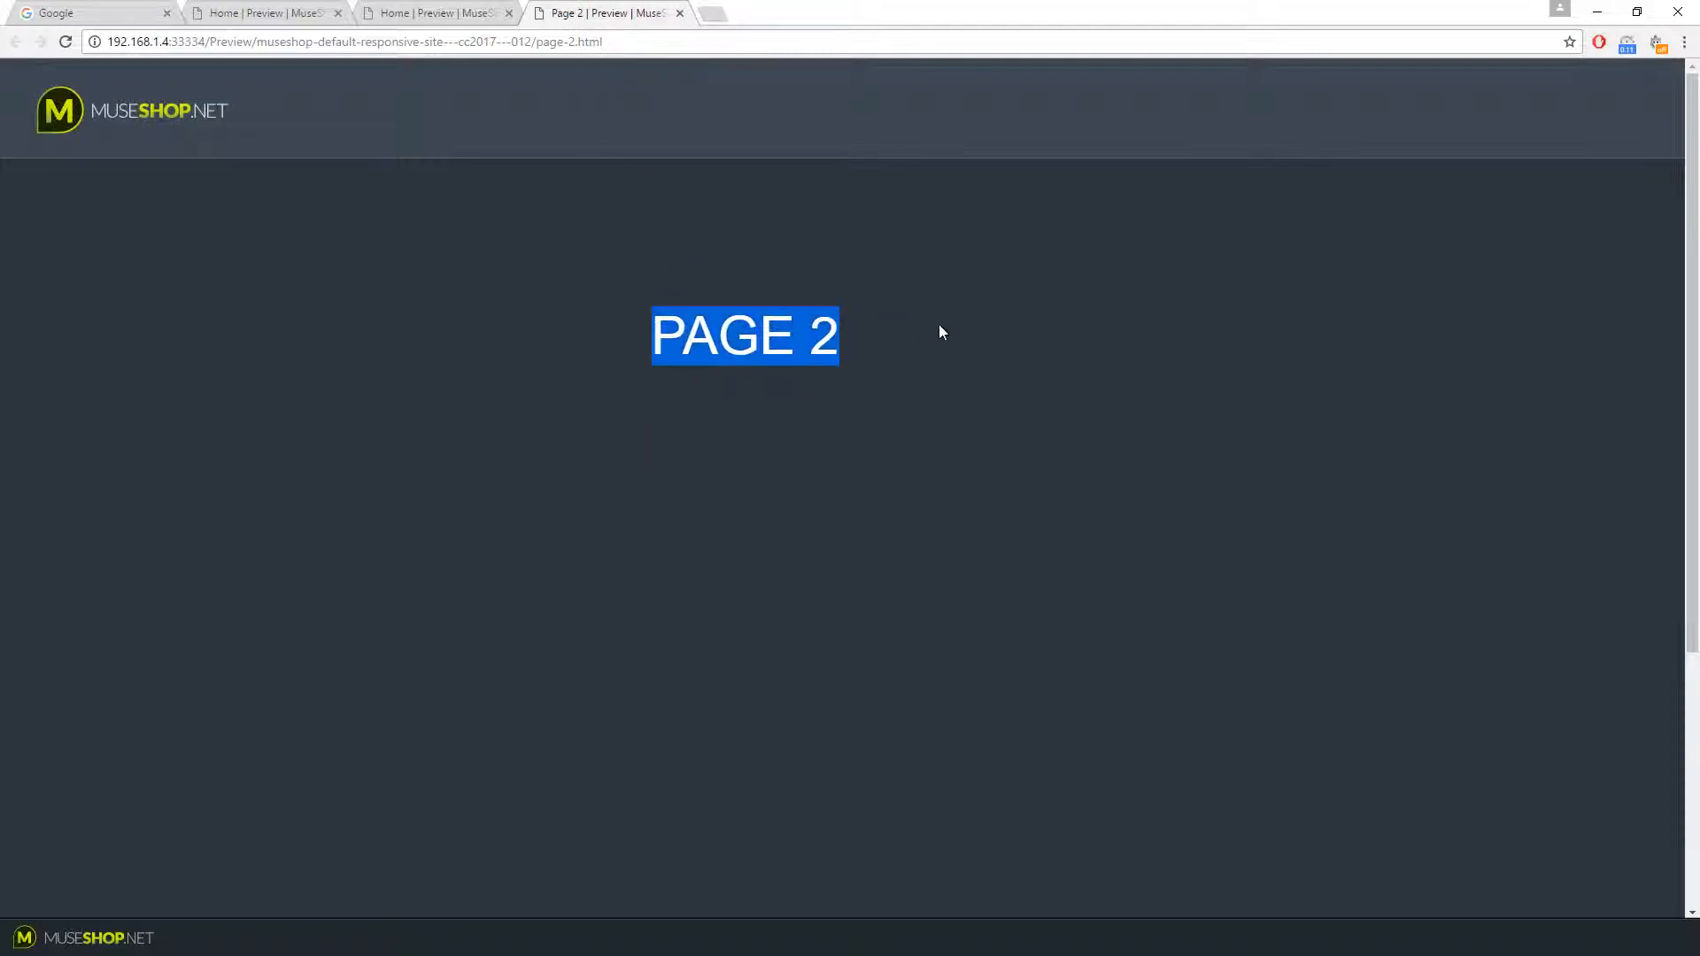
# Return from the Chrome preview of Page 2 to editing the Muse site
pyautogui.click(940, 333)
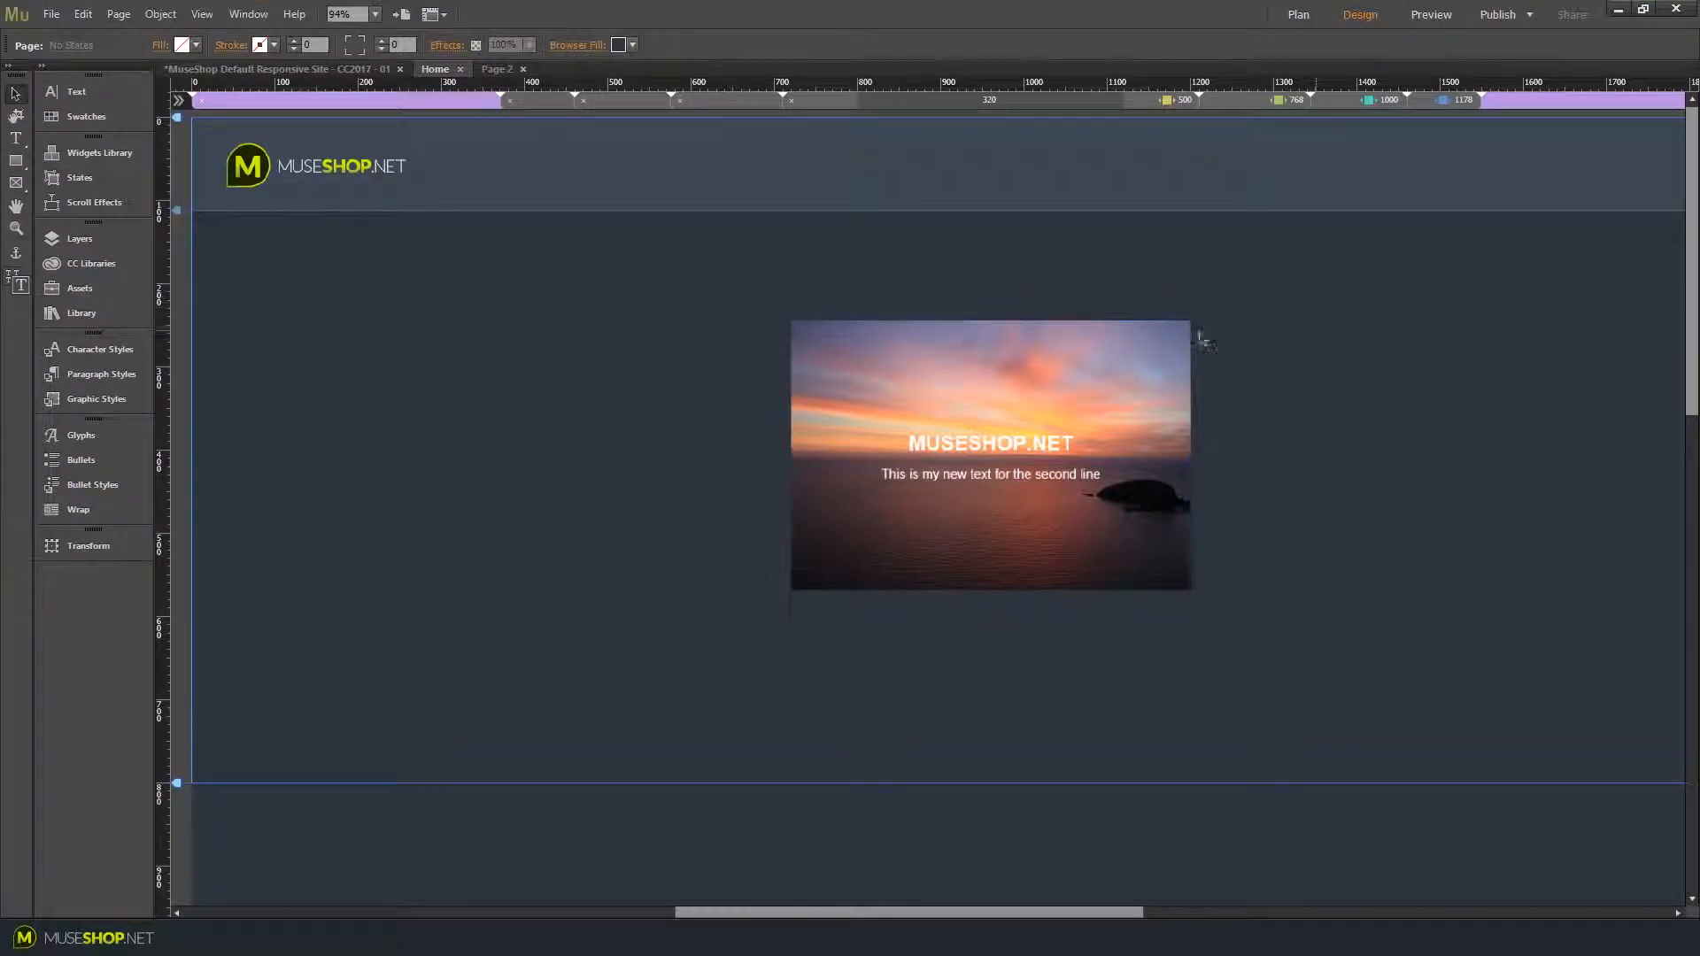
# Set the widget's 3D effect sensitivity to 20 and preview the page in the browser
pyautogui.click(989, 455)
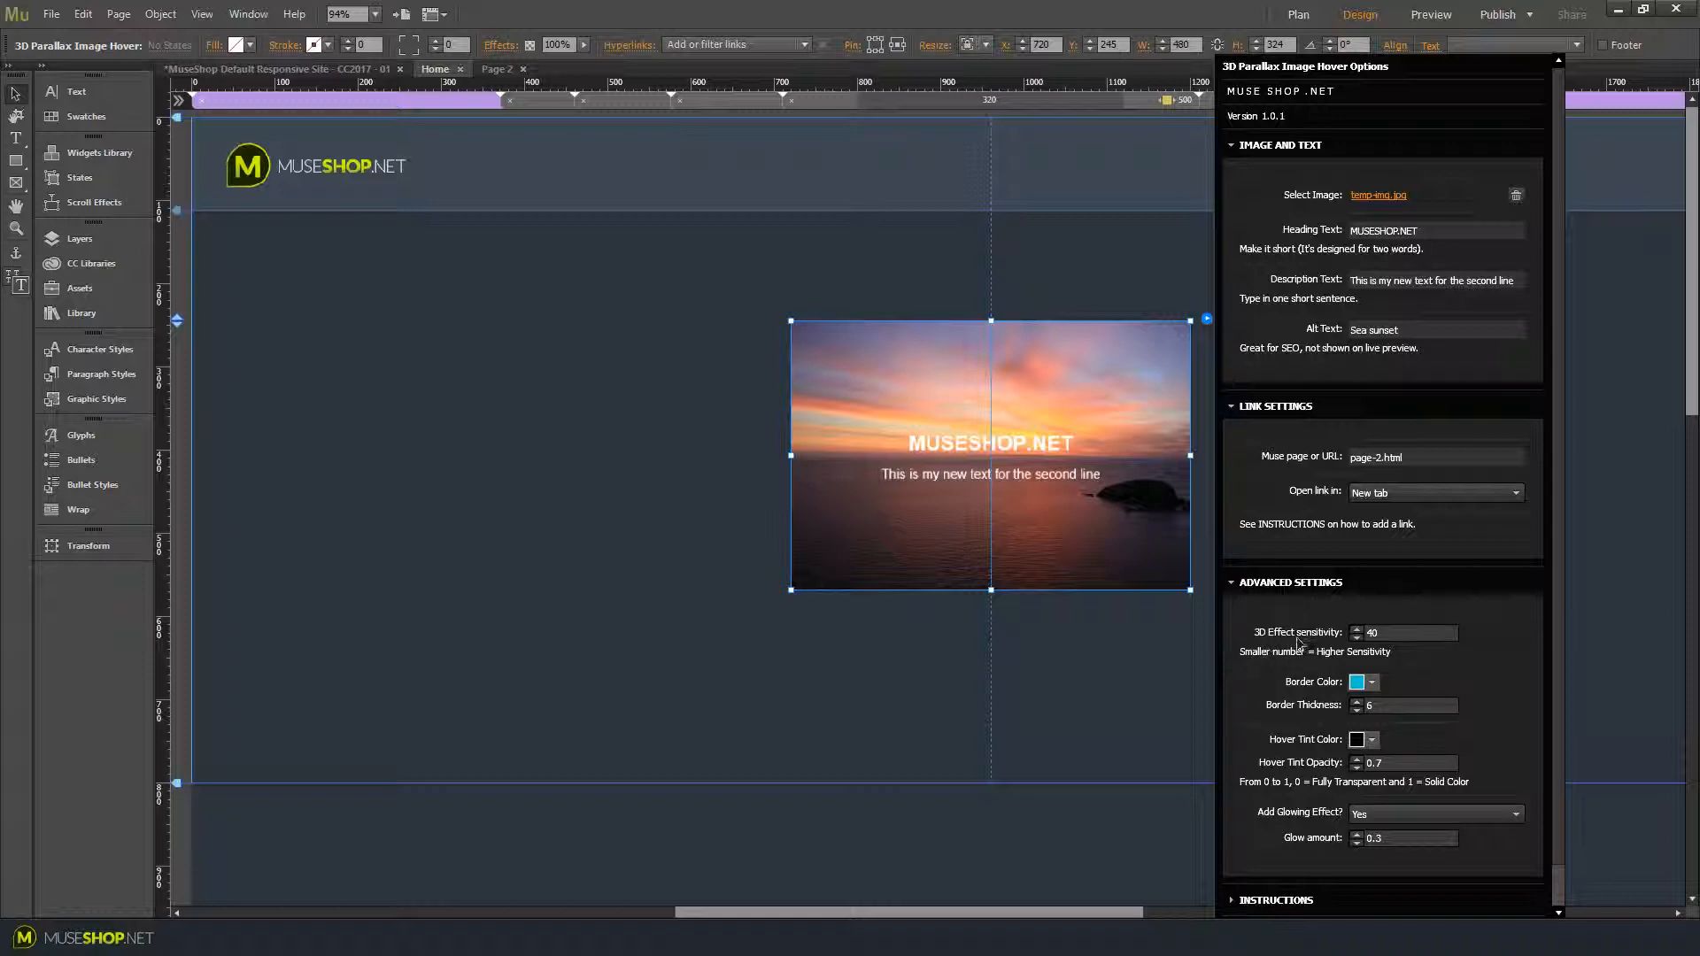
pyautogui.moveTo(1380, 669)
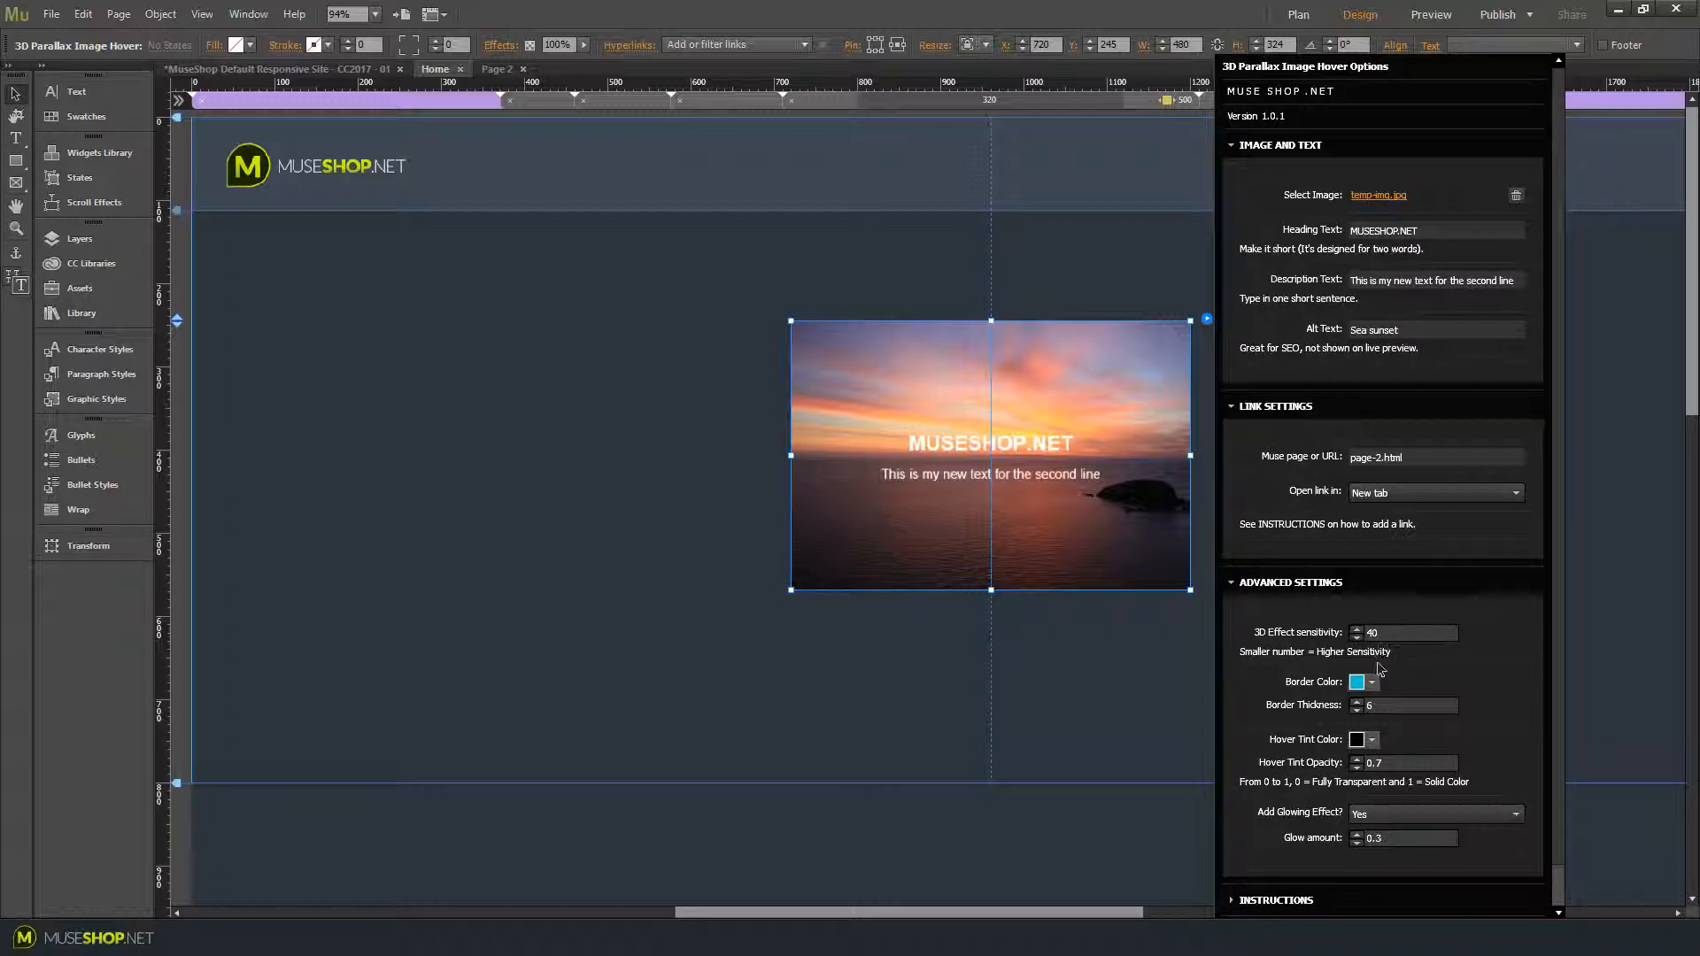
pyautogui.click(1404, 632)
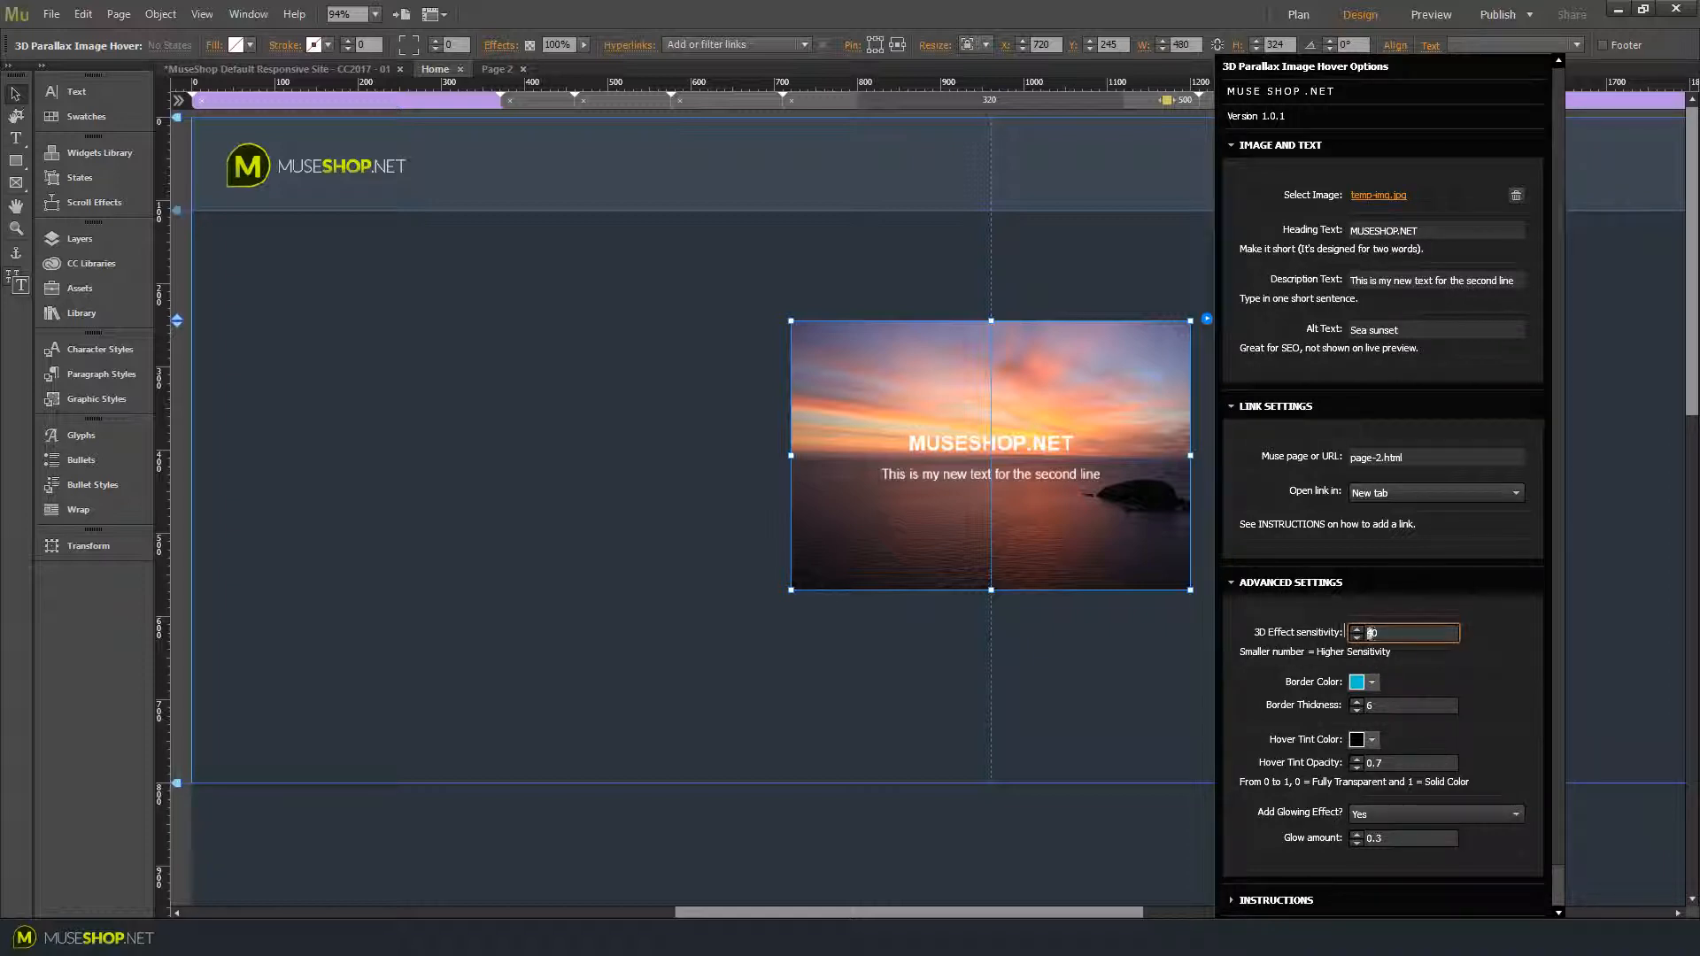
pyautogui.write('20')
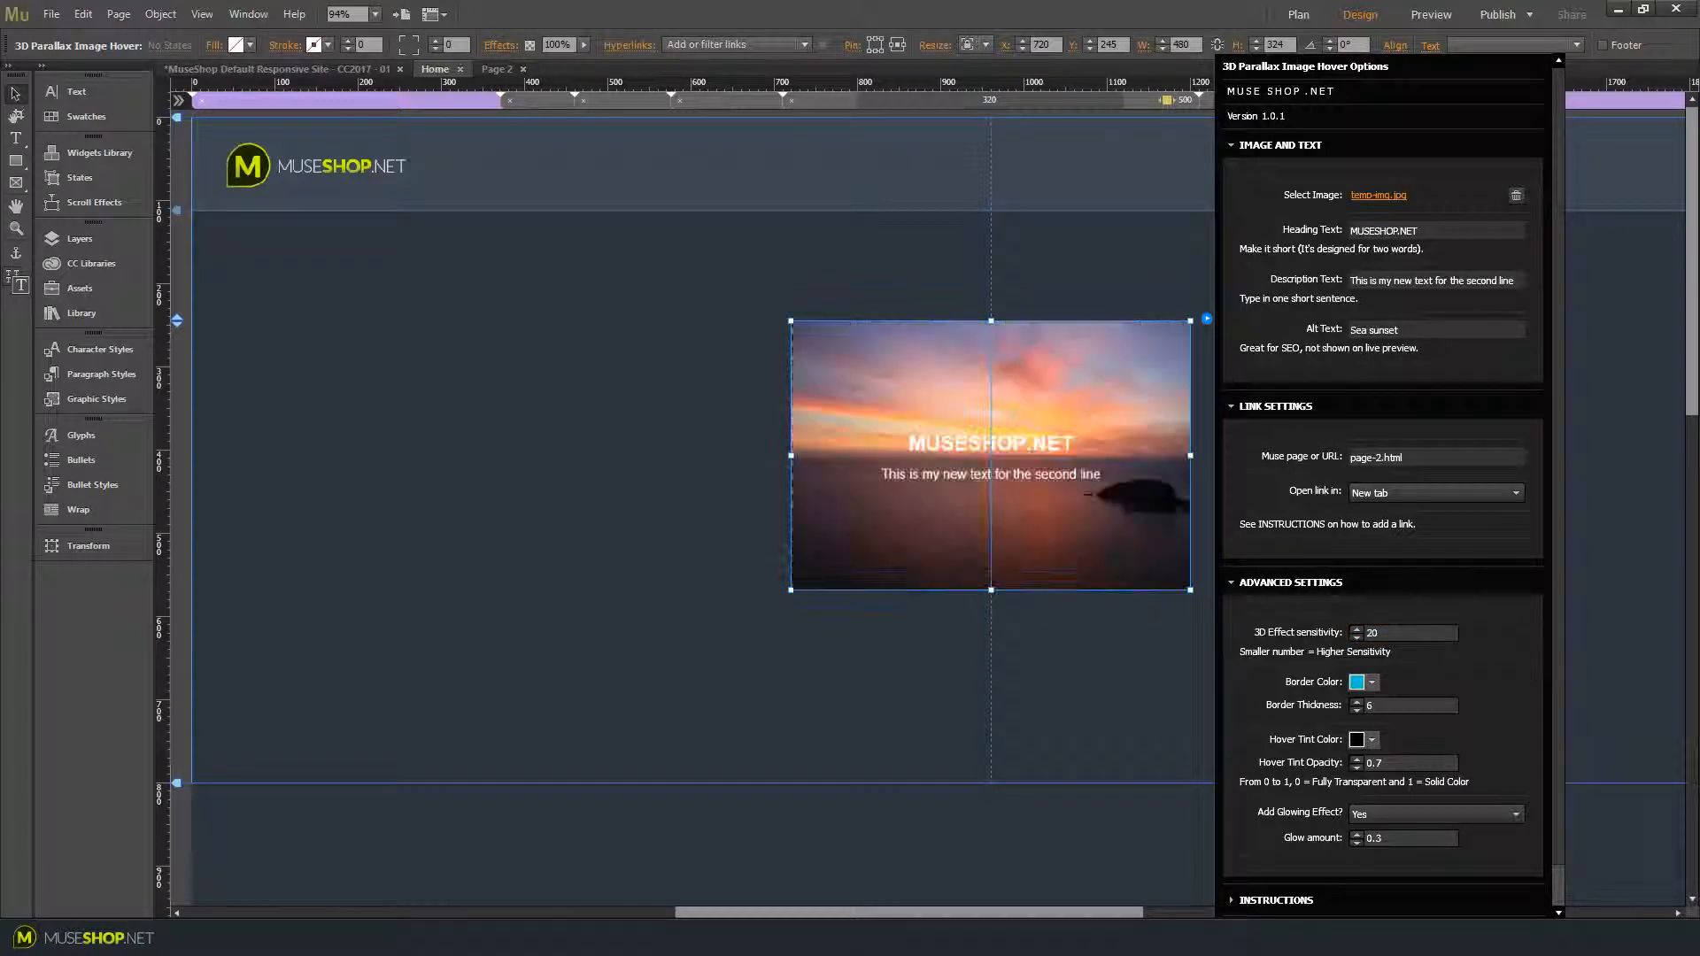
pyautogui.click(602, 13)
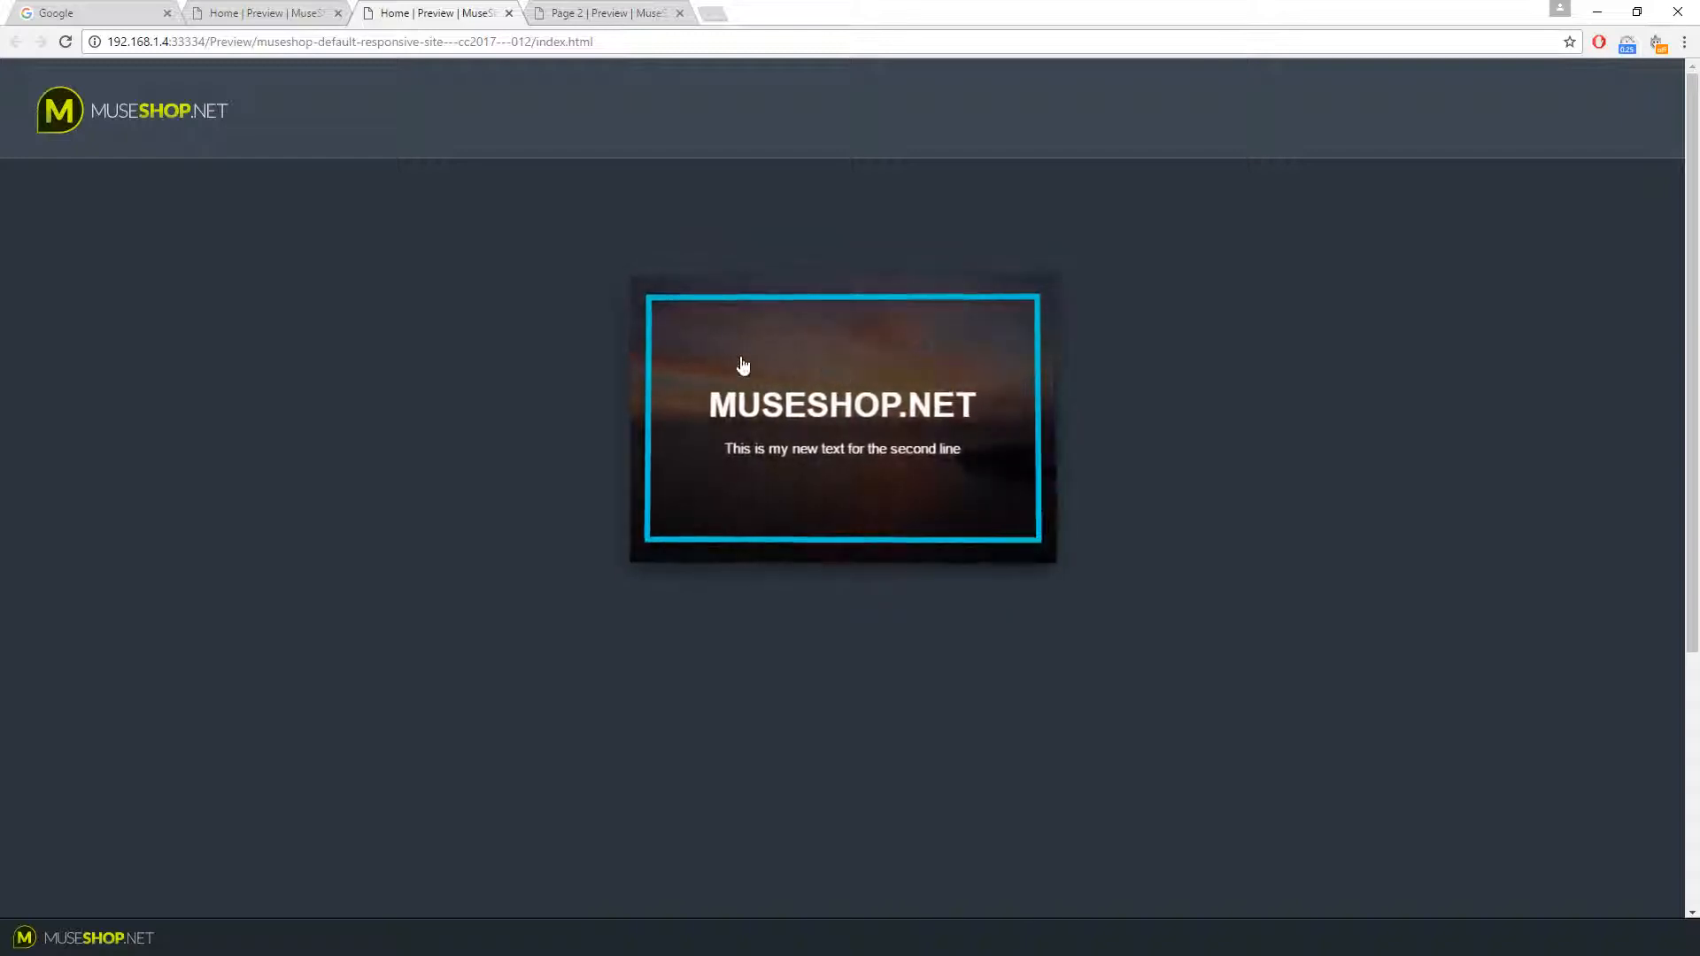
pyautogui.moveTo(953, 453)
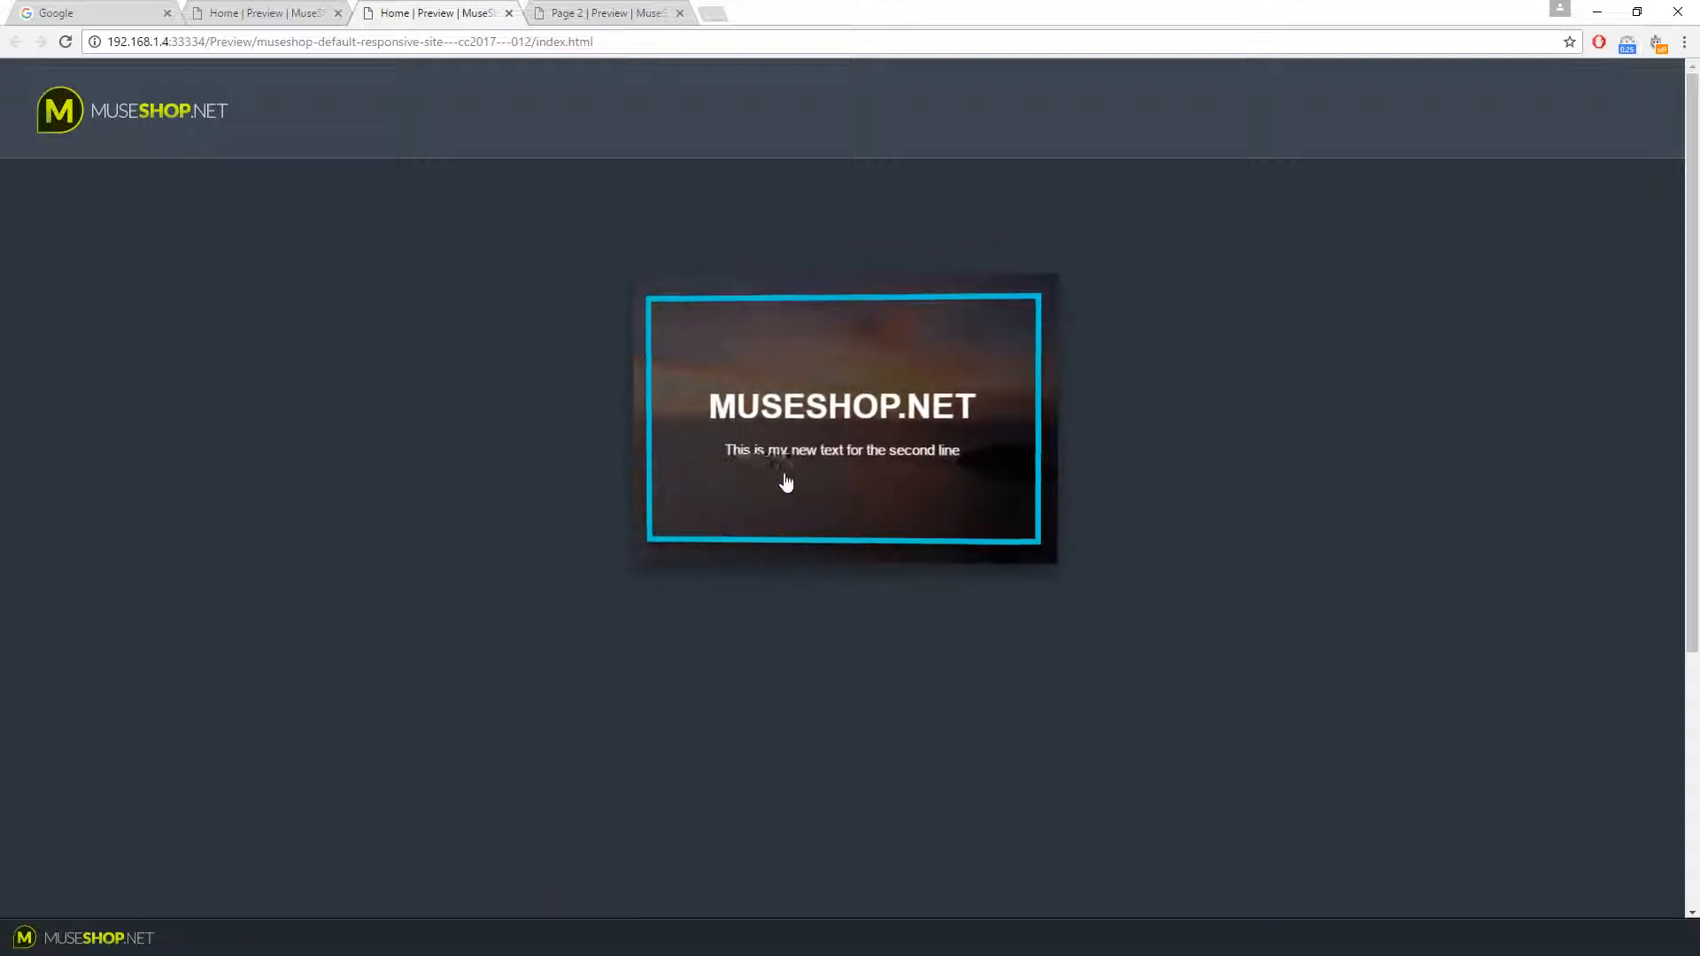
pyautogui.moveTo(943, 333)
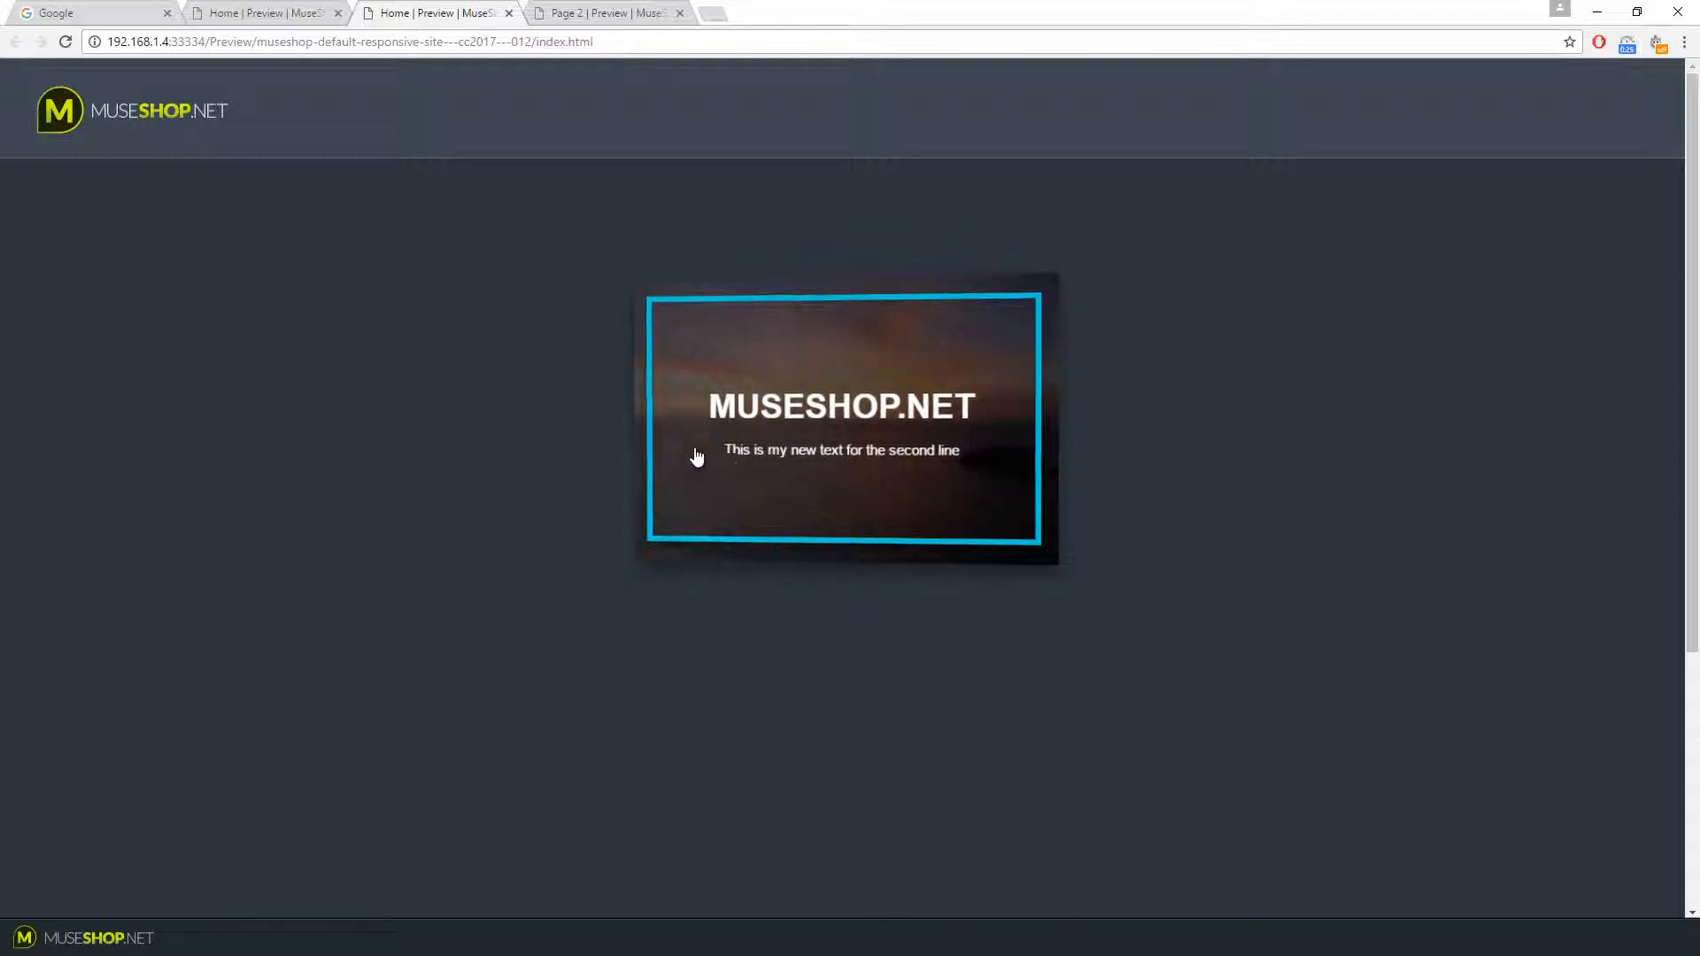
pyautogui.moveTo(715, 358)
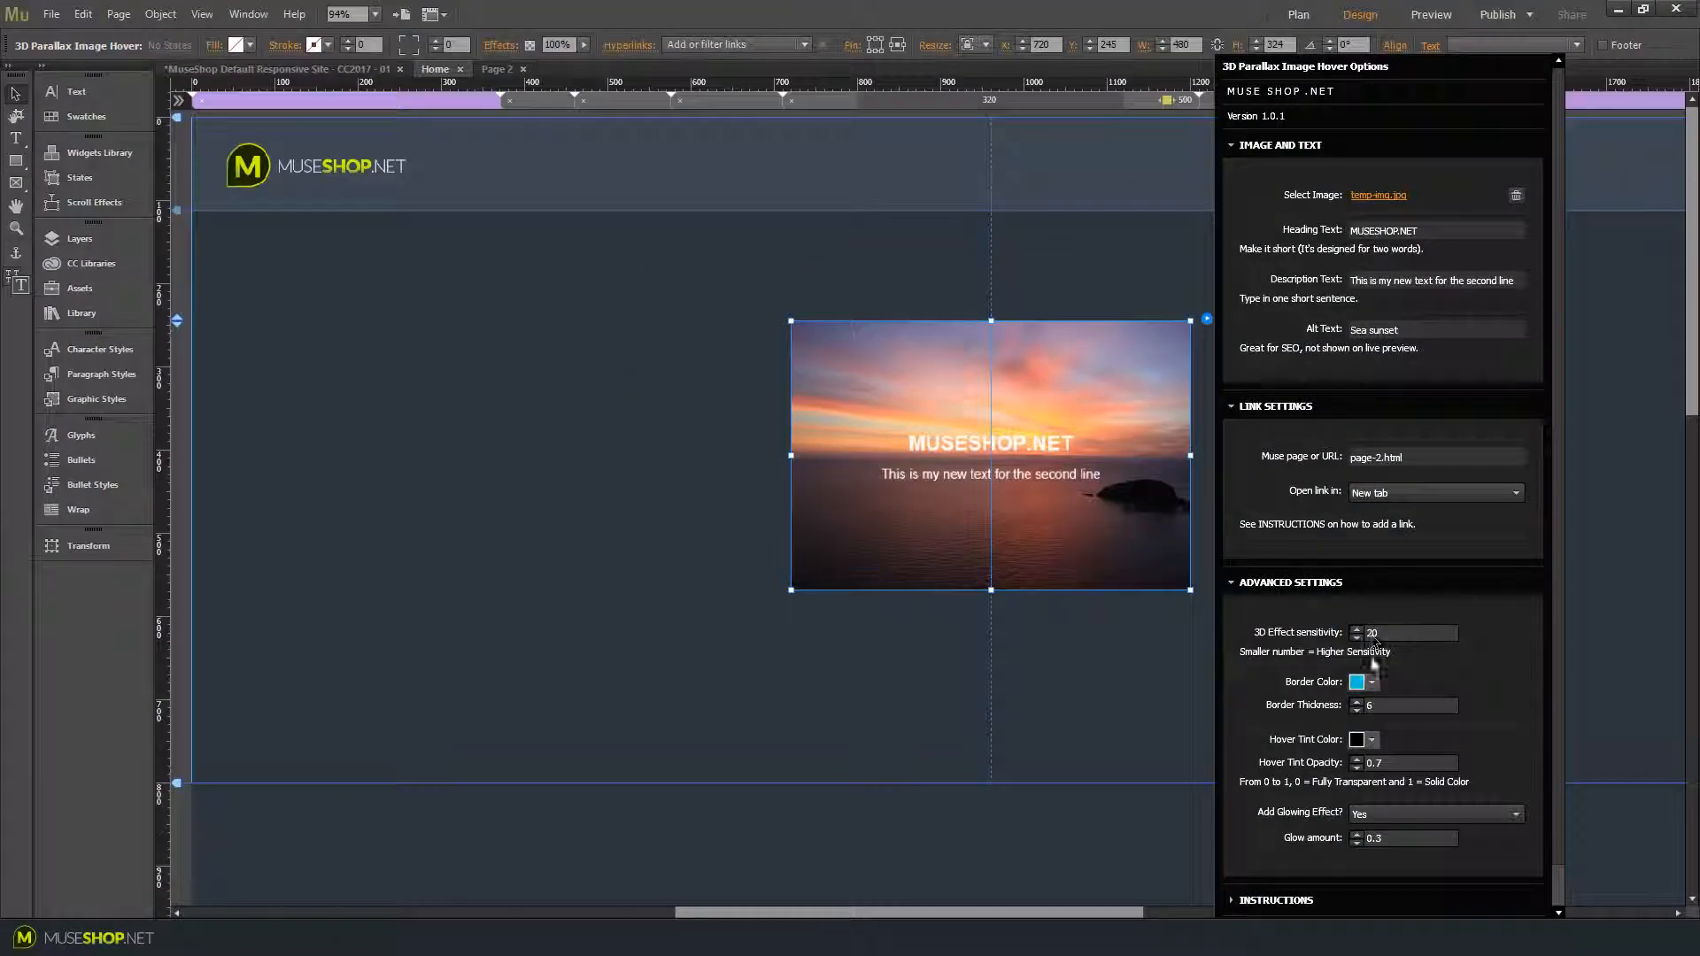
# Give the widget a red border of thickness 2 and a 0.2 yellow hover tint, then preview
pyautogui.click(1371, 681)
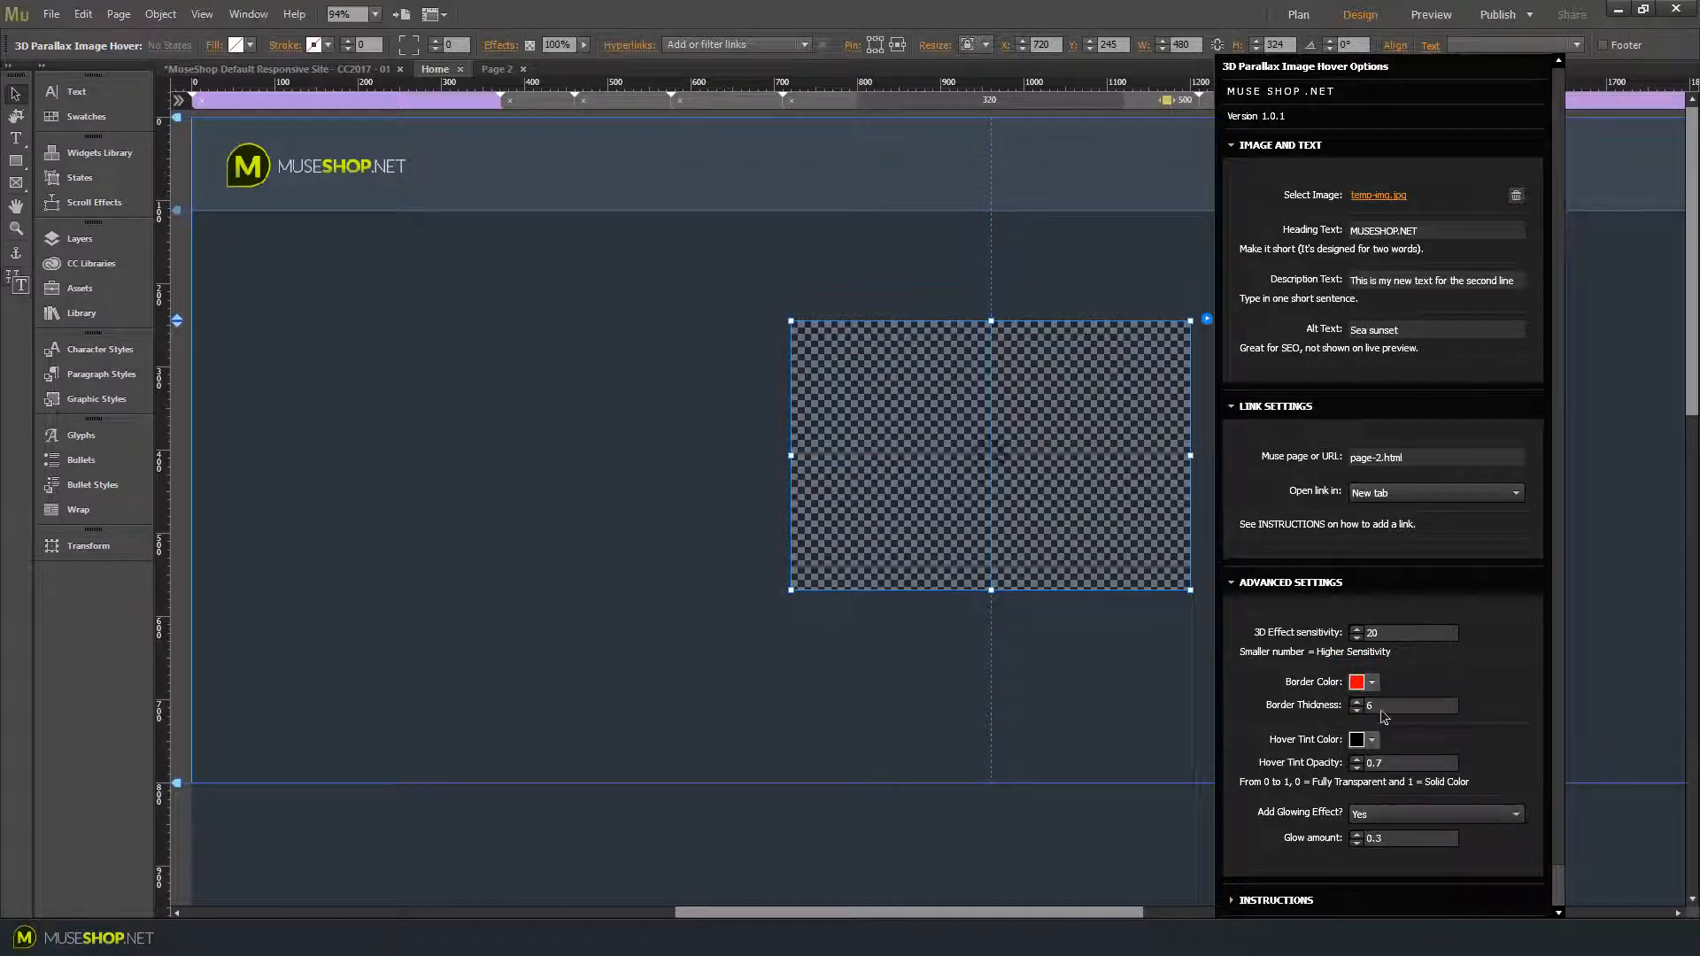
pyautogui.click(1405, 705)
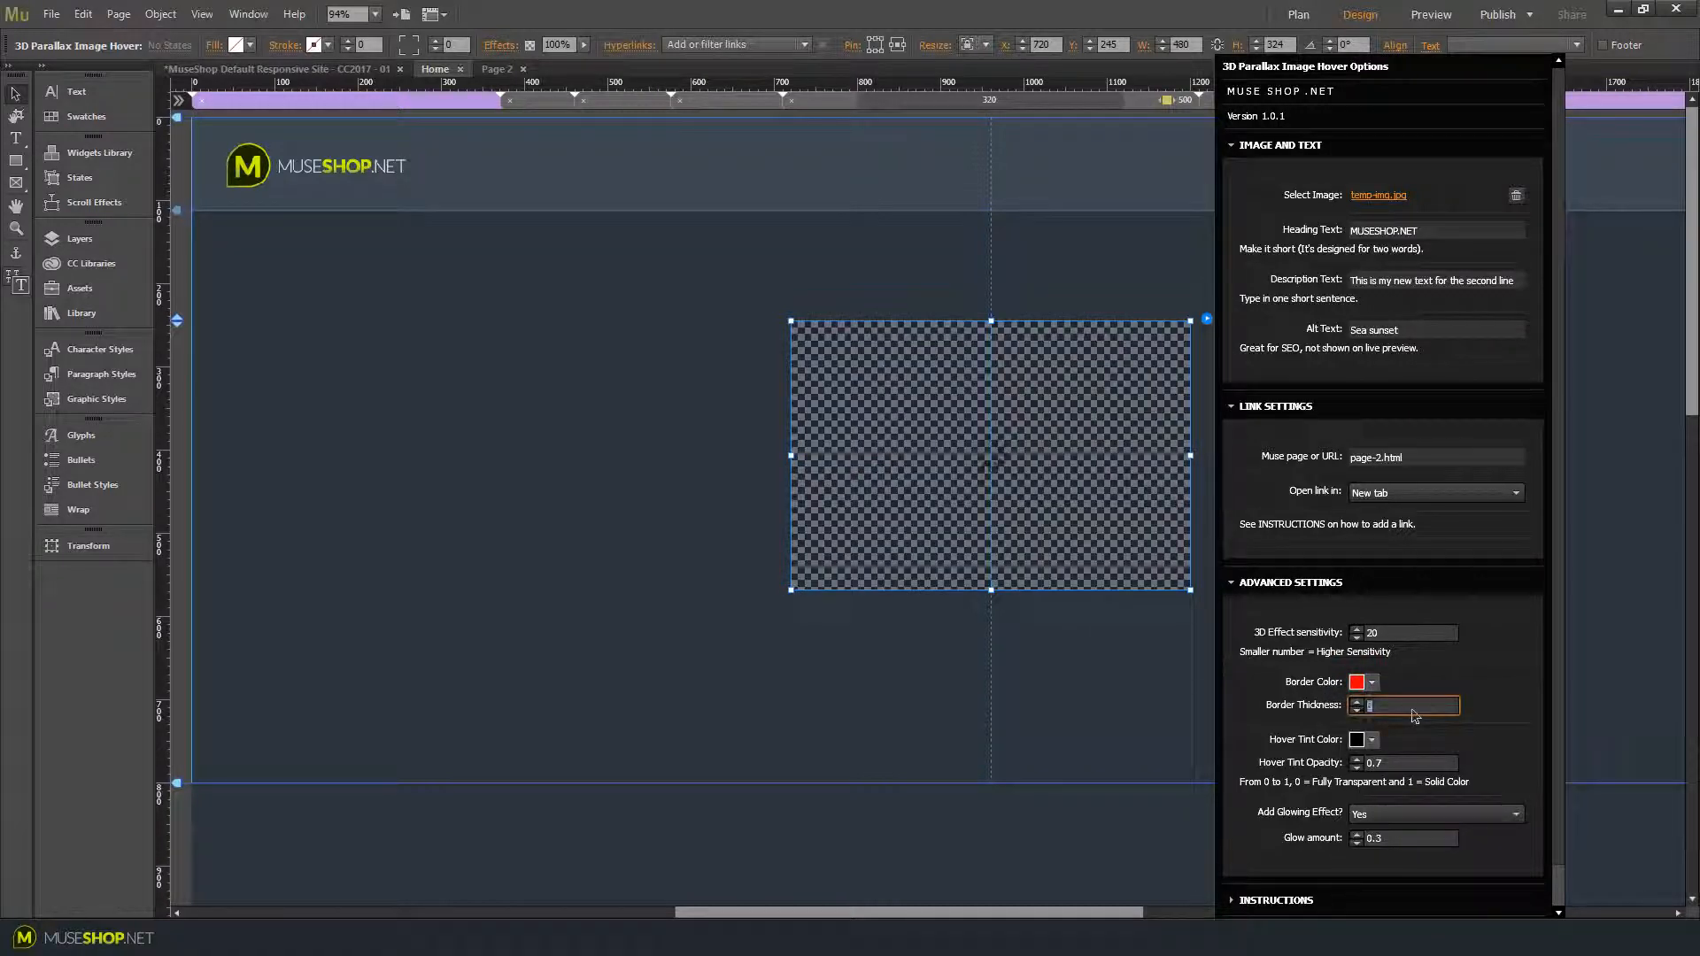
pyautogui.click(1371, 740)
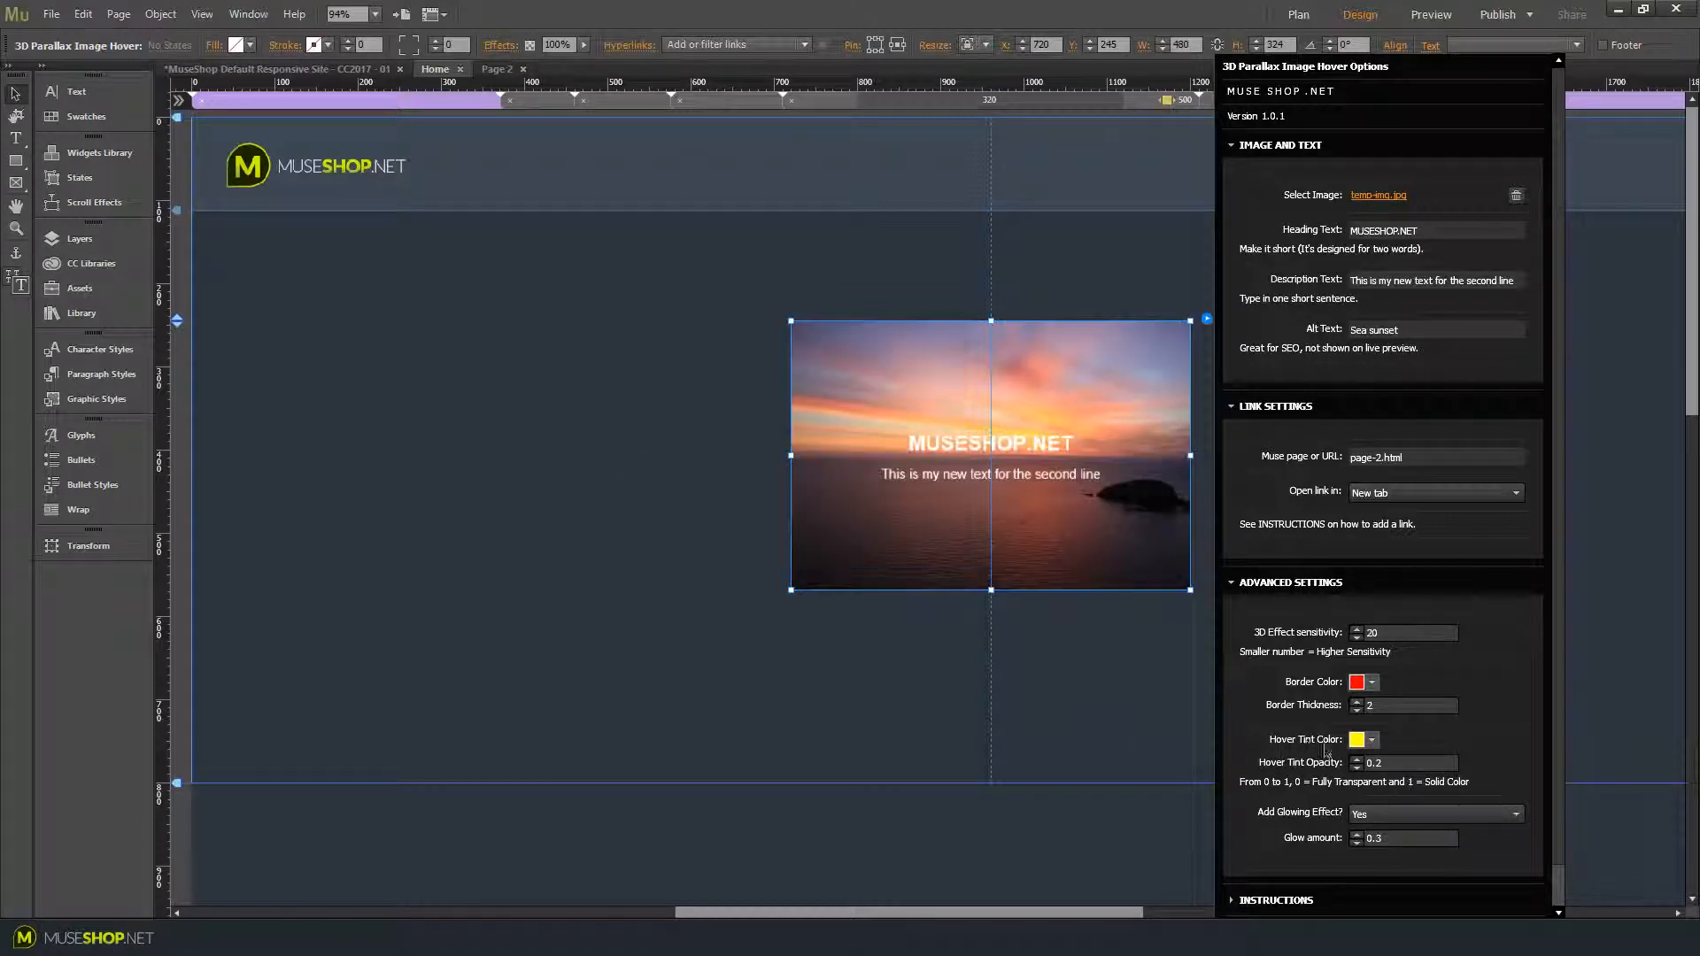
pyautogui.click(596, 388)
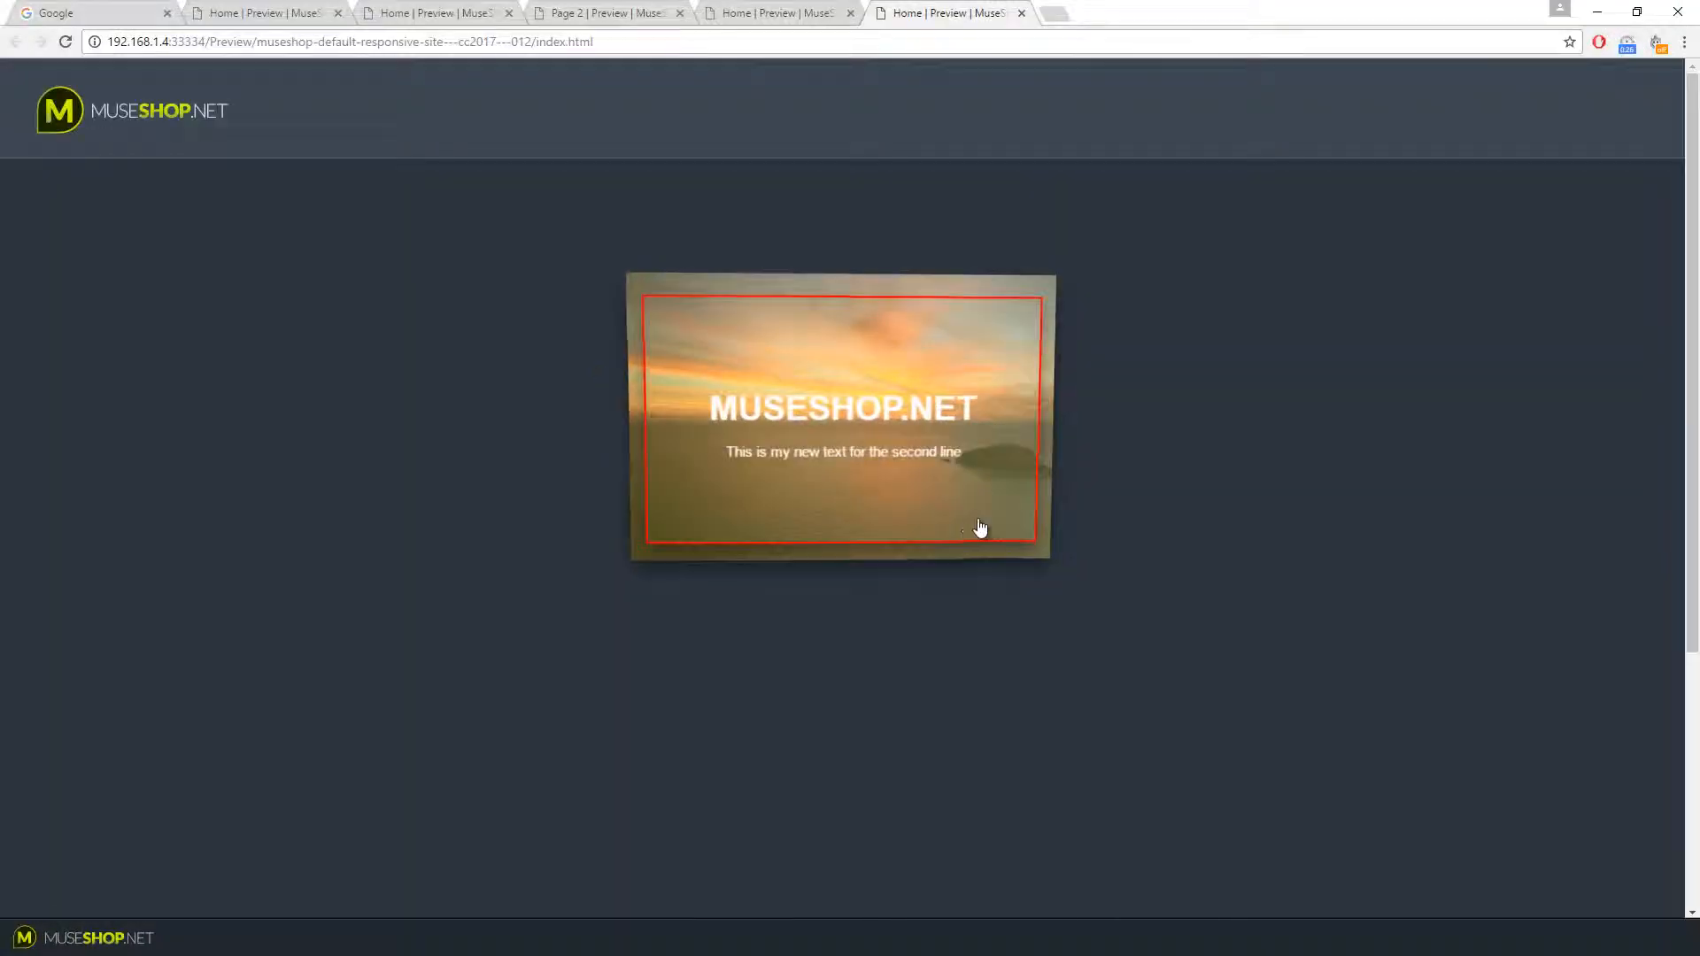
pyautogui.moveTo(1055, 261)
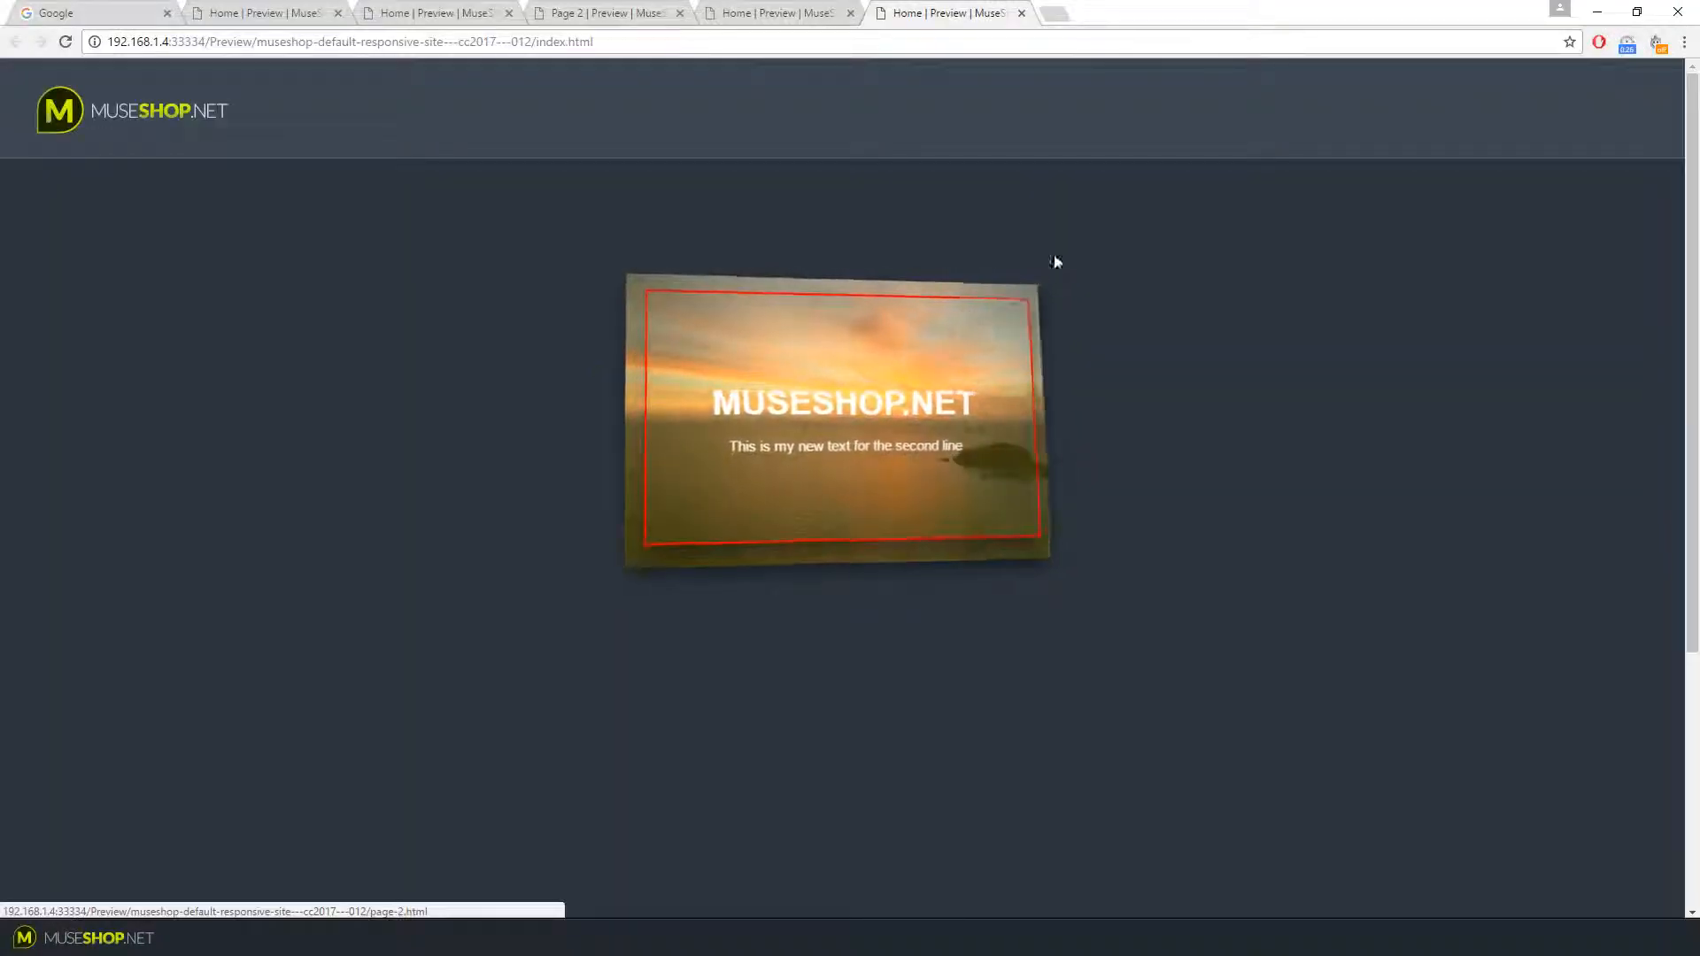